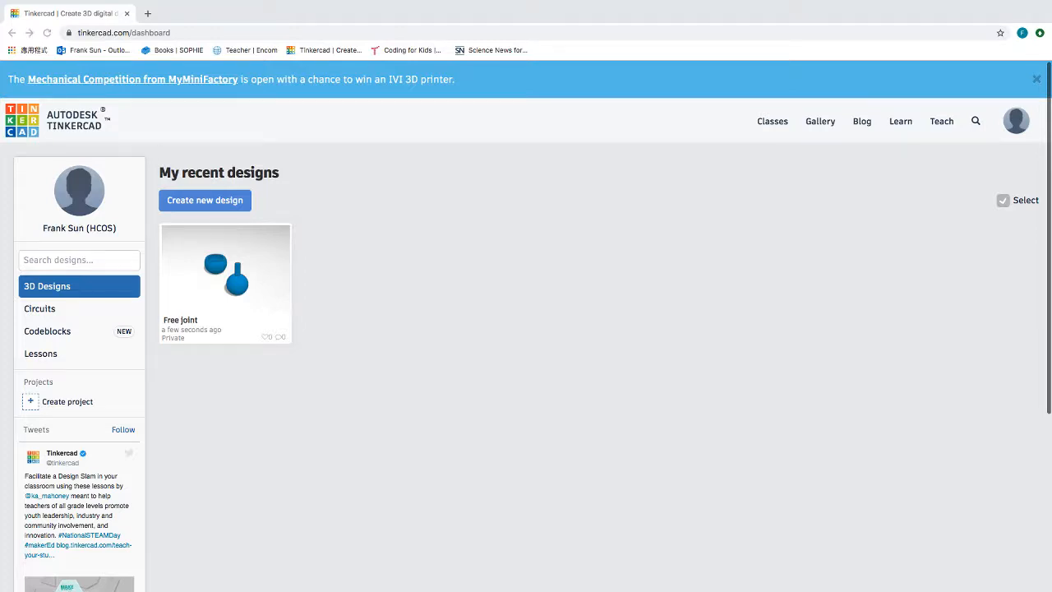
mouse_move(654, 321)
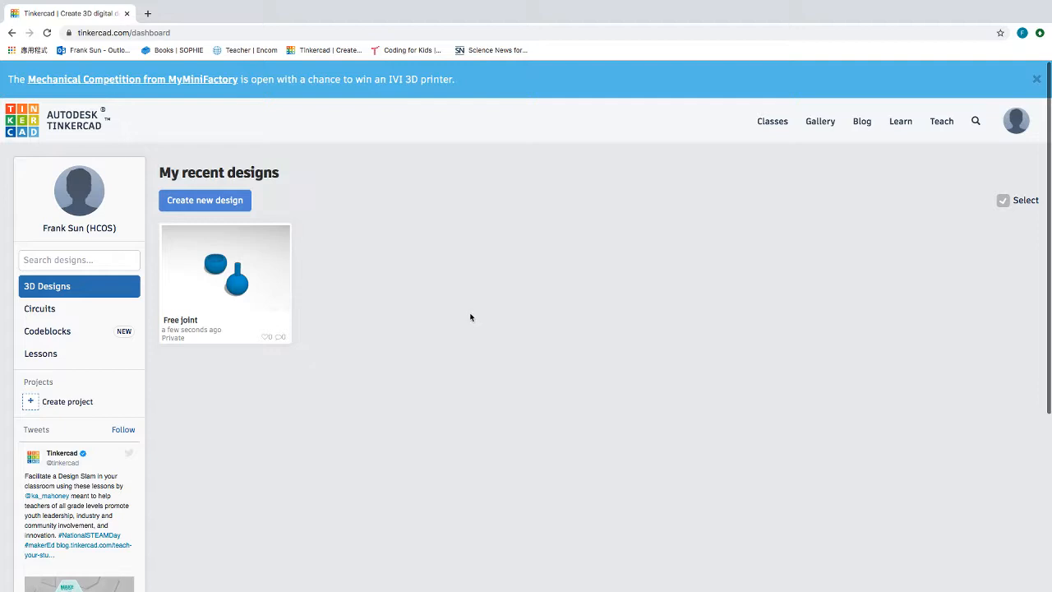
mouse_move(427, 300)
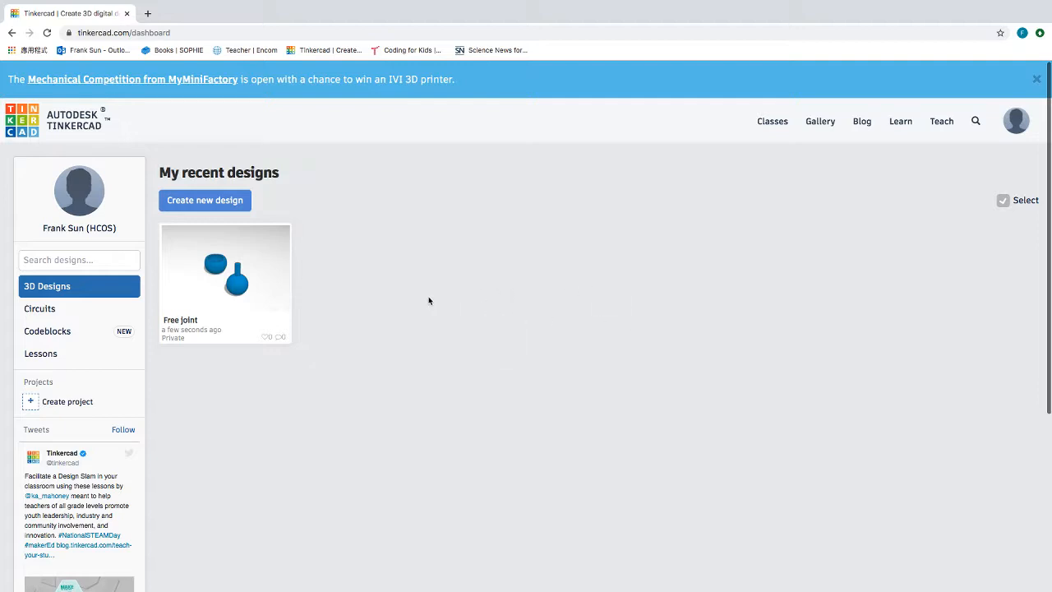
mouse_move(203, 200)
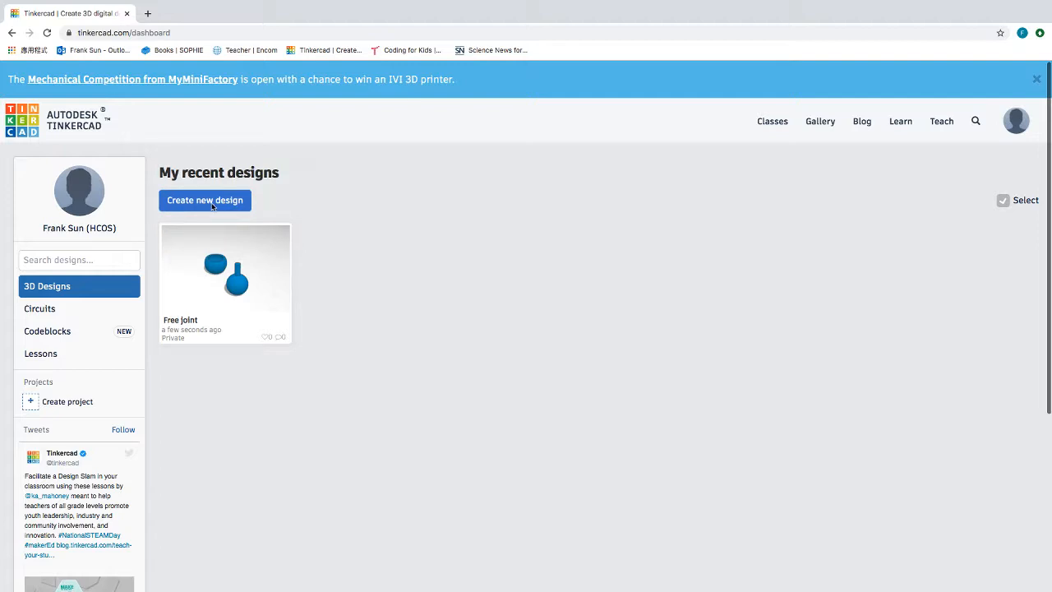
mouse_move(207, 220)
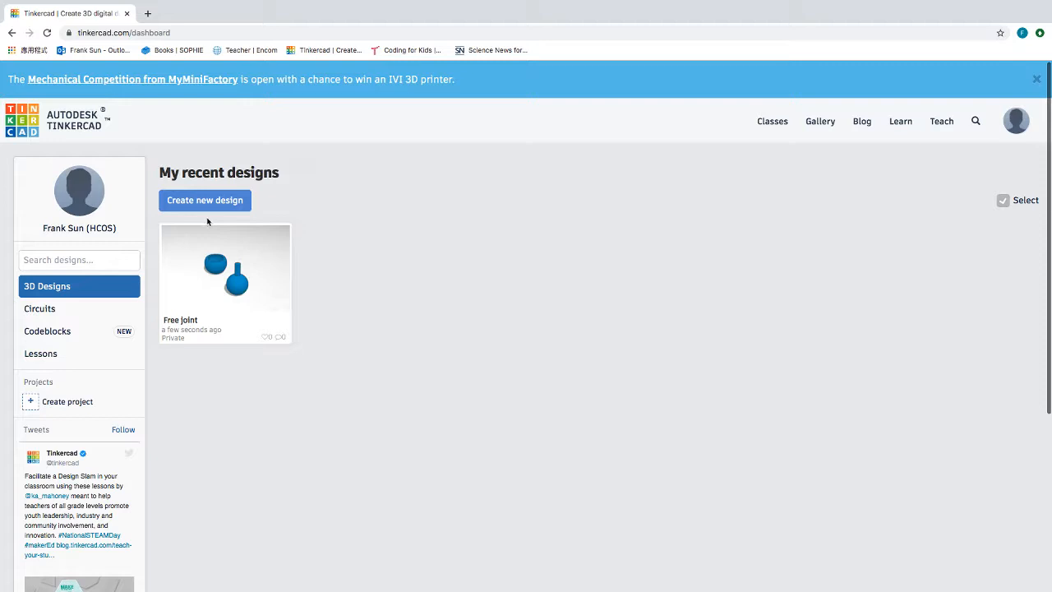
mouse_move(211, 220)
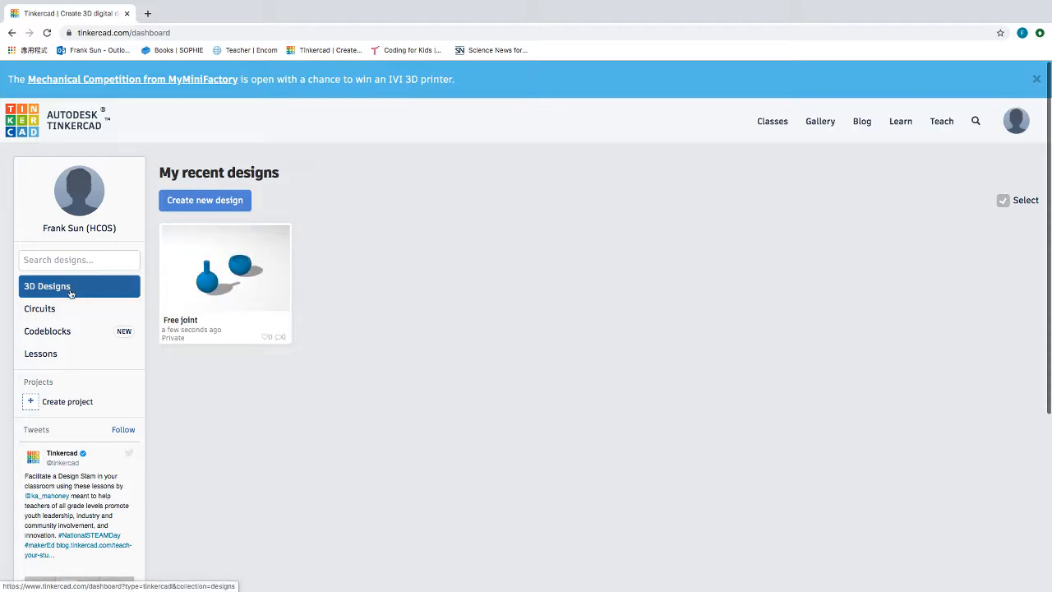
mouse_move(48, 286)
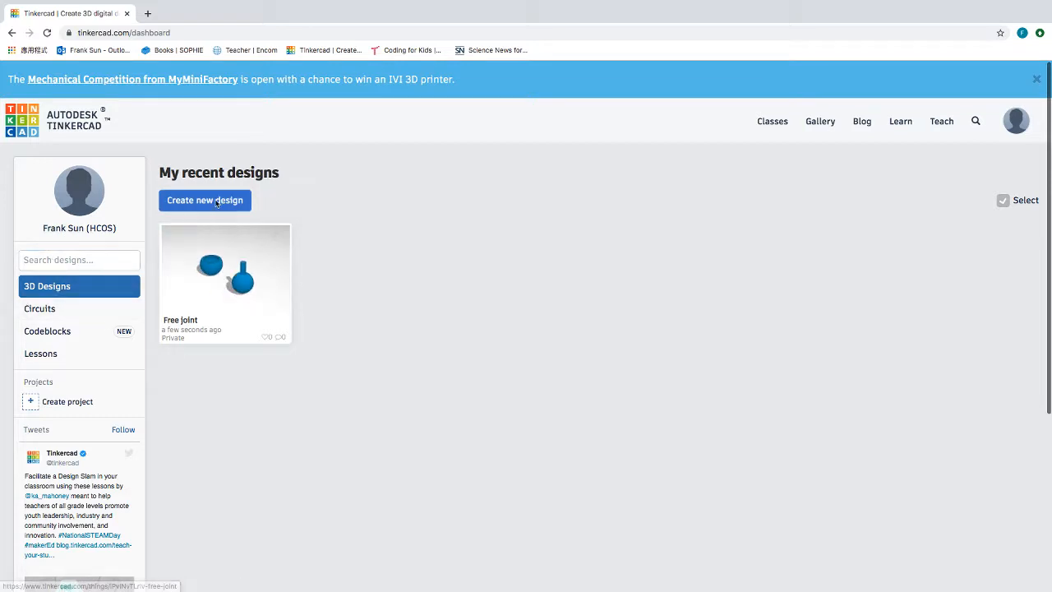
Start a new blank 3D design from the Tinkercad dashboard
click(204, 201)
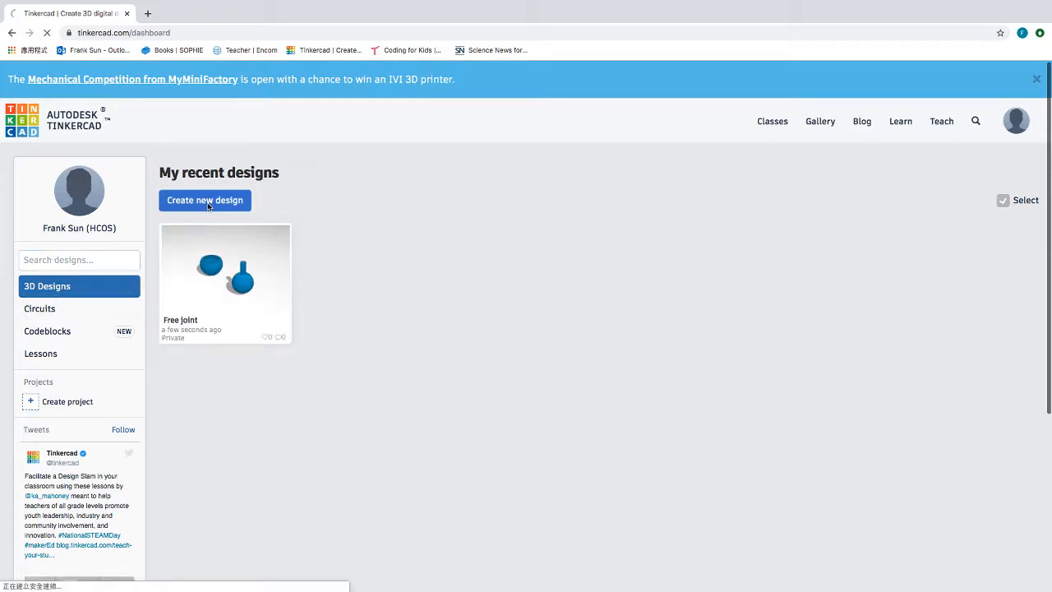
click(203, 200)
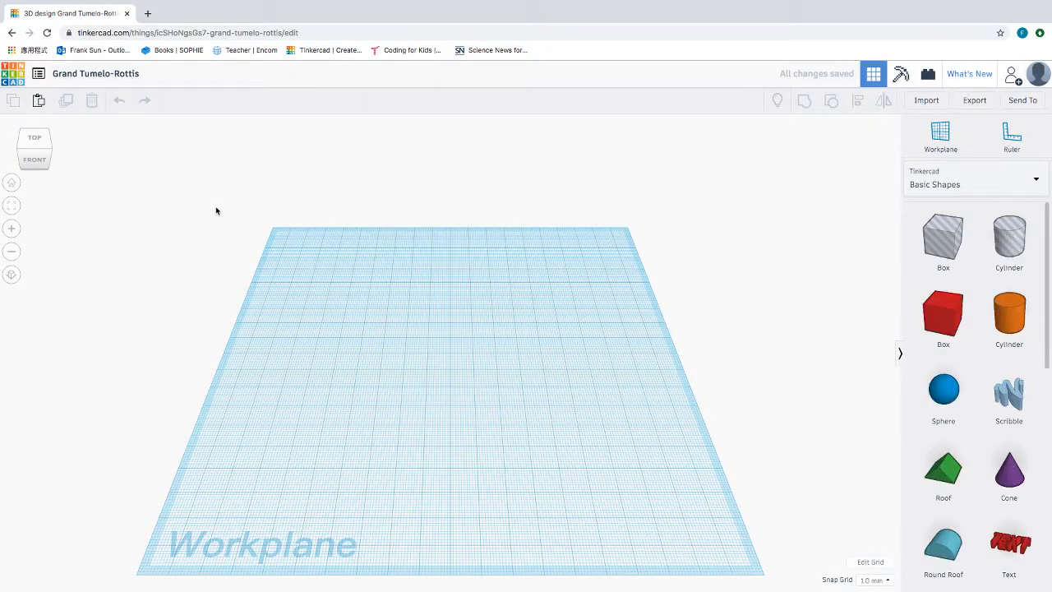
mouse_move(410, 464)
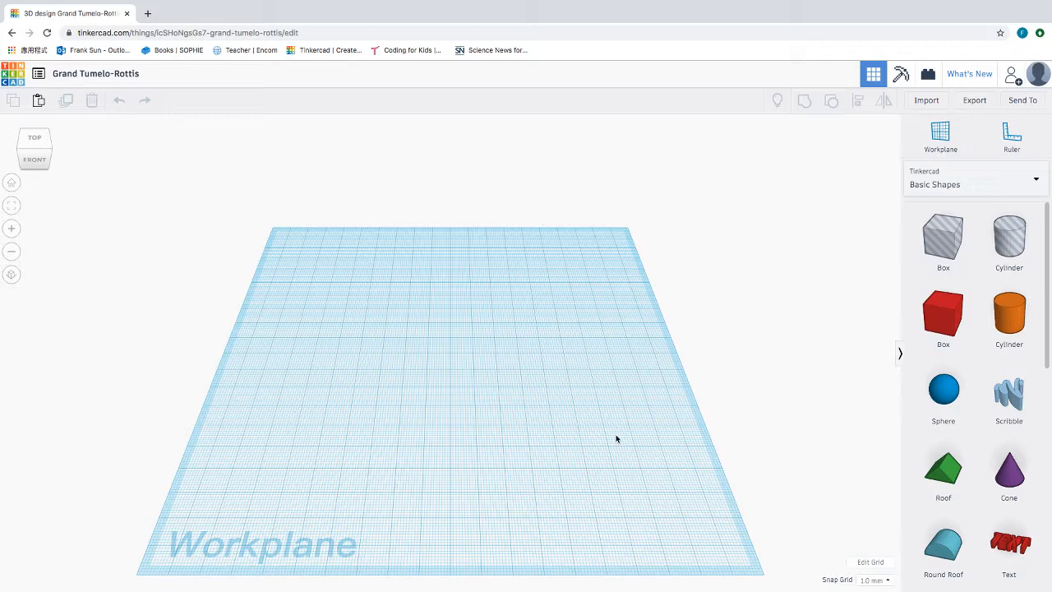
mouse_move(983, 213)
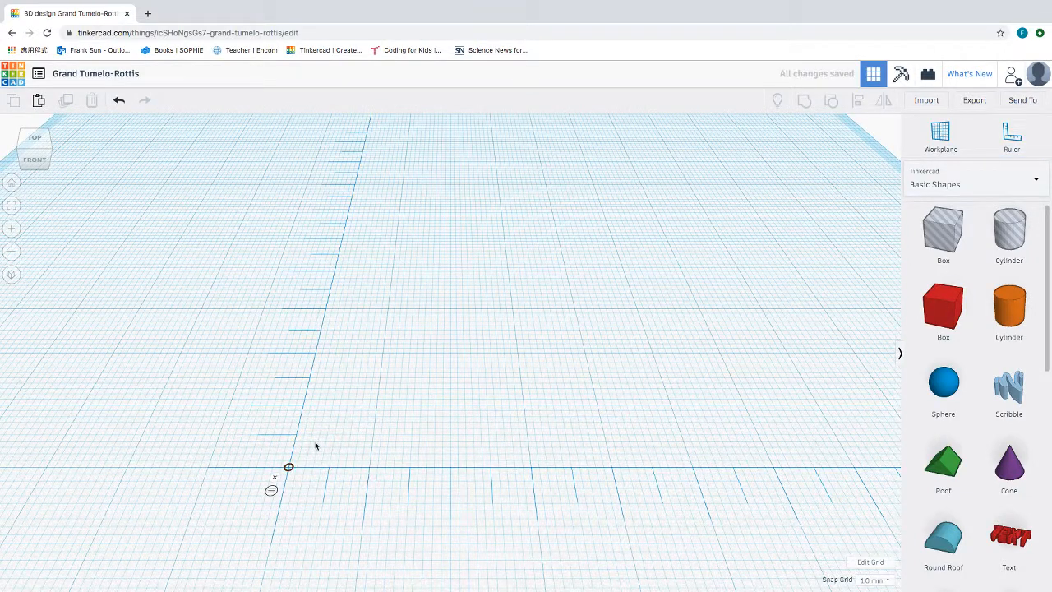
mouse_move(296, 441)
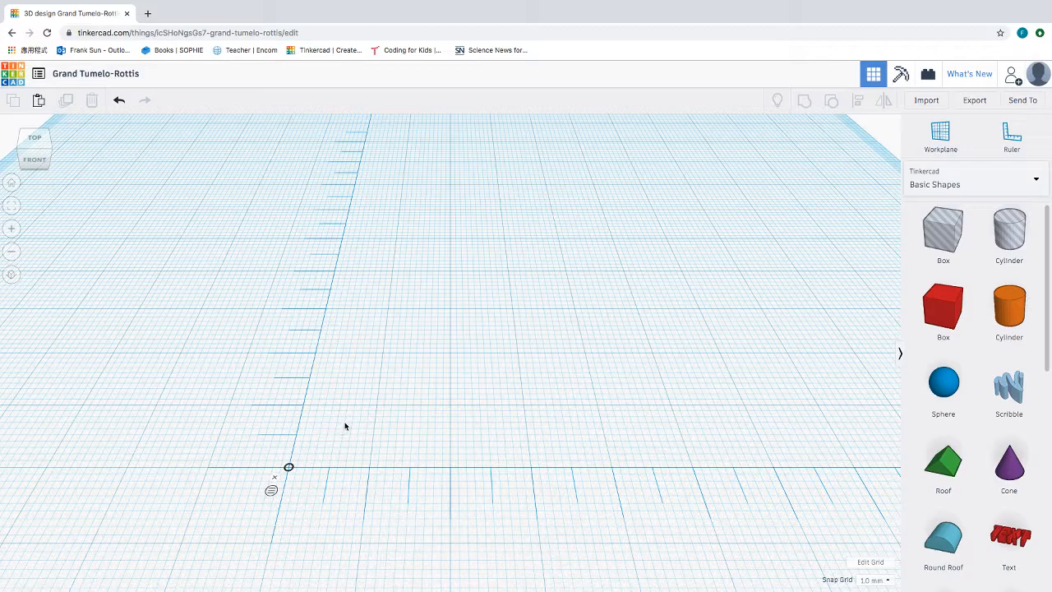
mouse_move(380, 426)
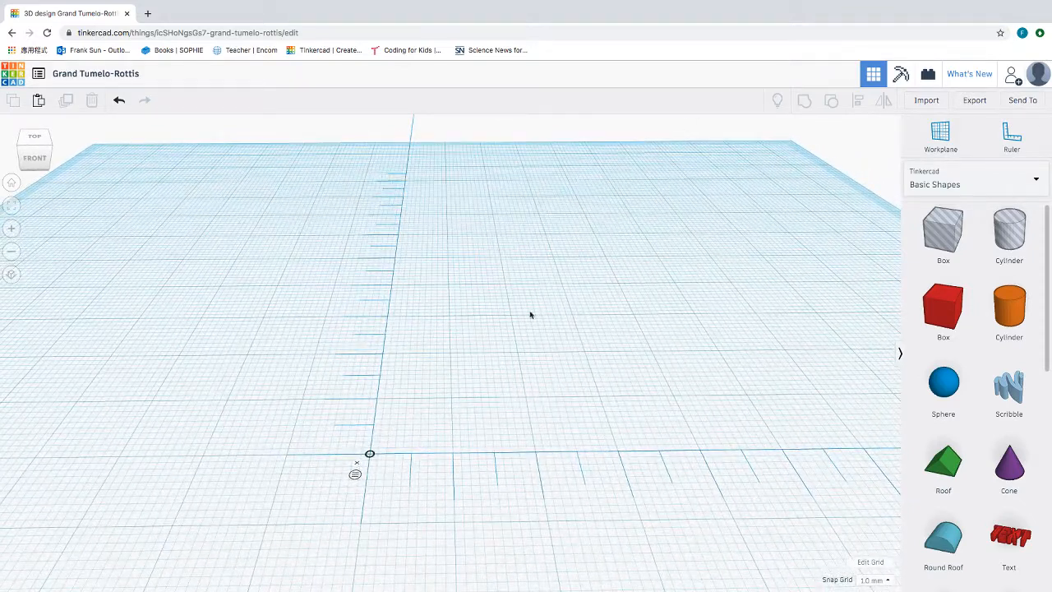
mouse_move(677, 480)
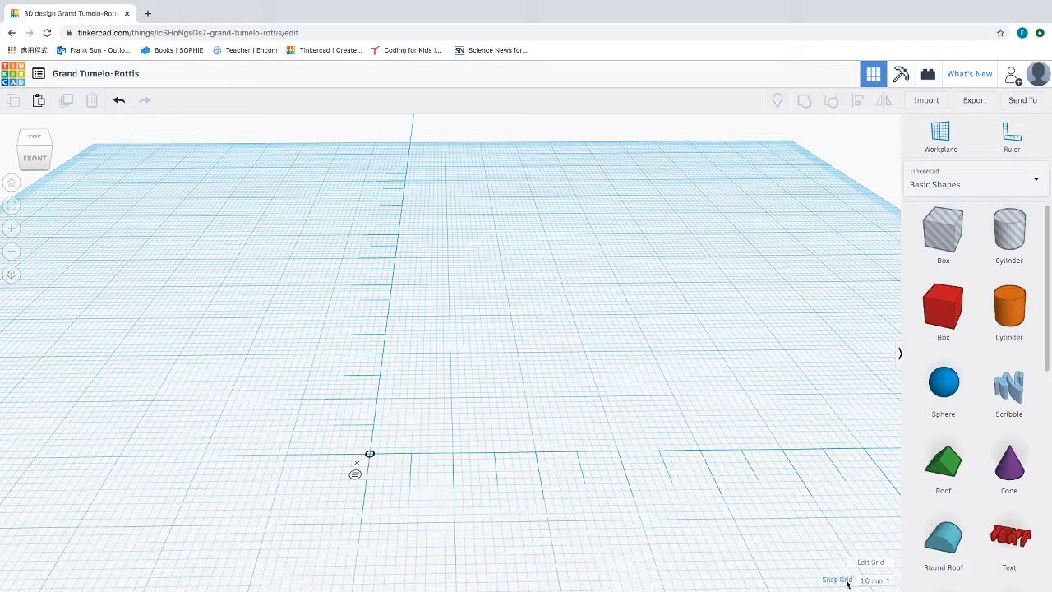
click(871, 580)
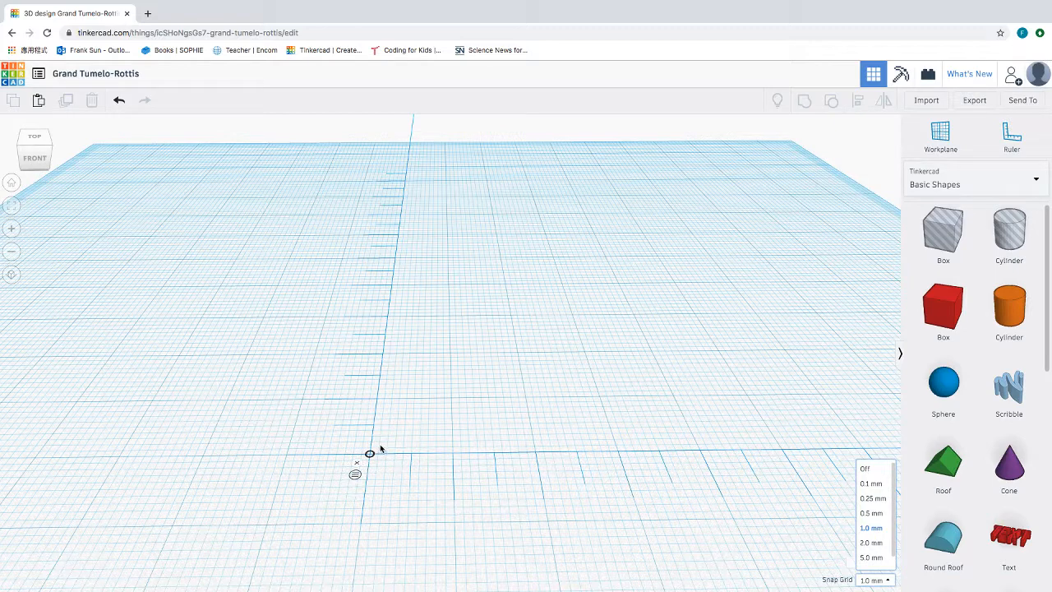
mouse_move(421, 431)
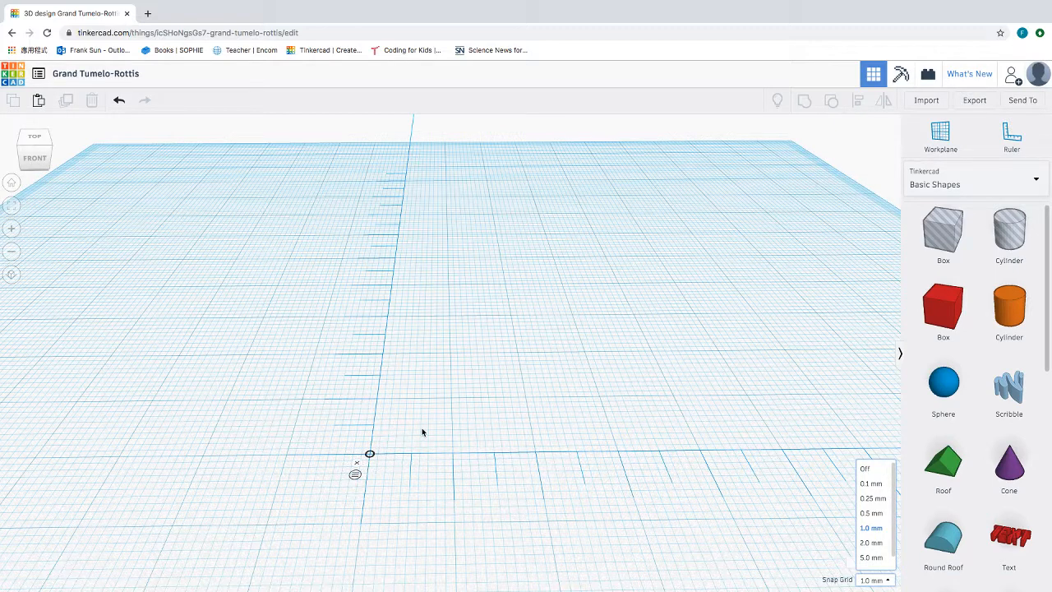
mouse_move(586, 401)
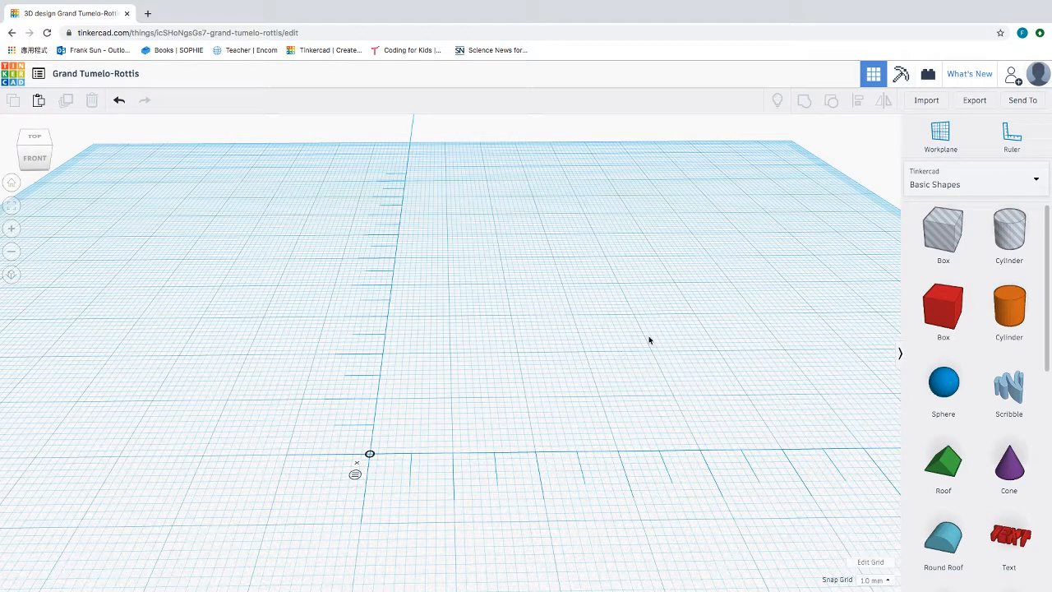
mouse_move(944, 309)
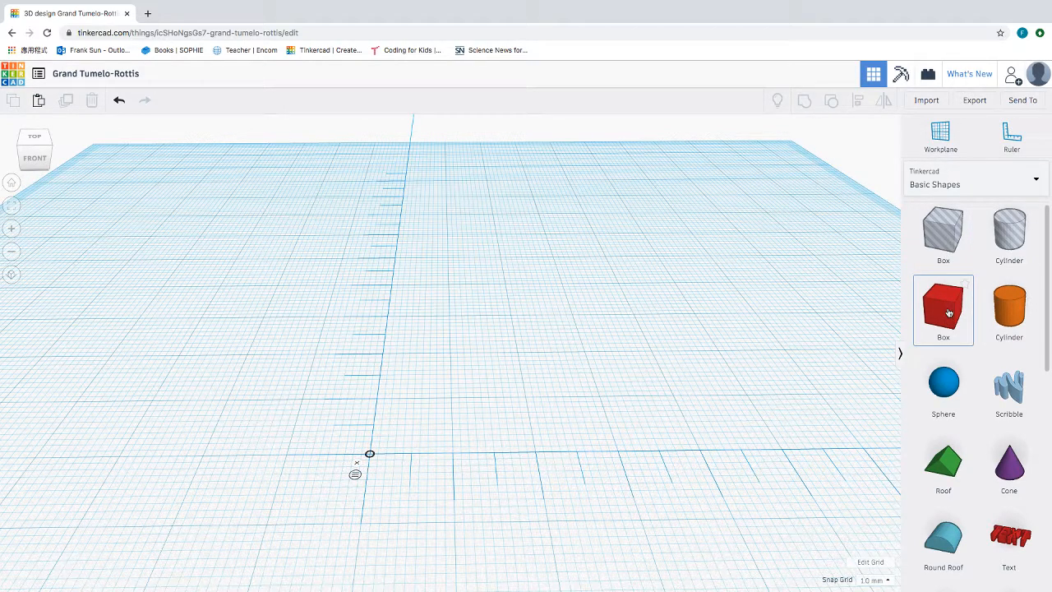
Place a solid red 20 × 20 × 20 mm box on the workplane
click(943, 310)
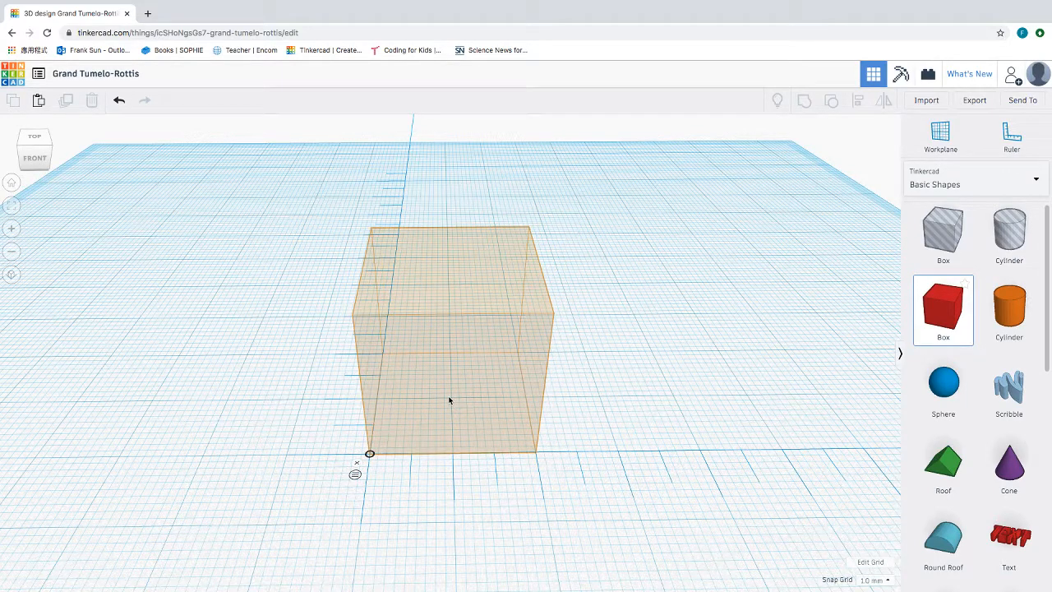
click(451, 337)
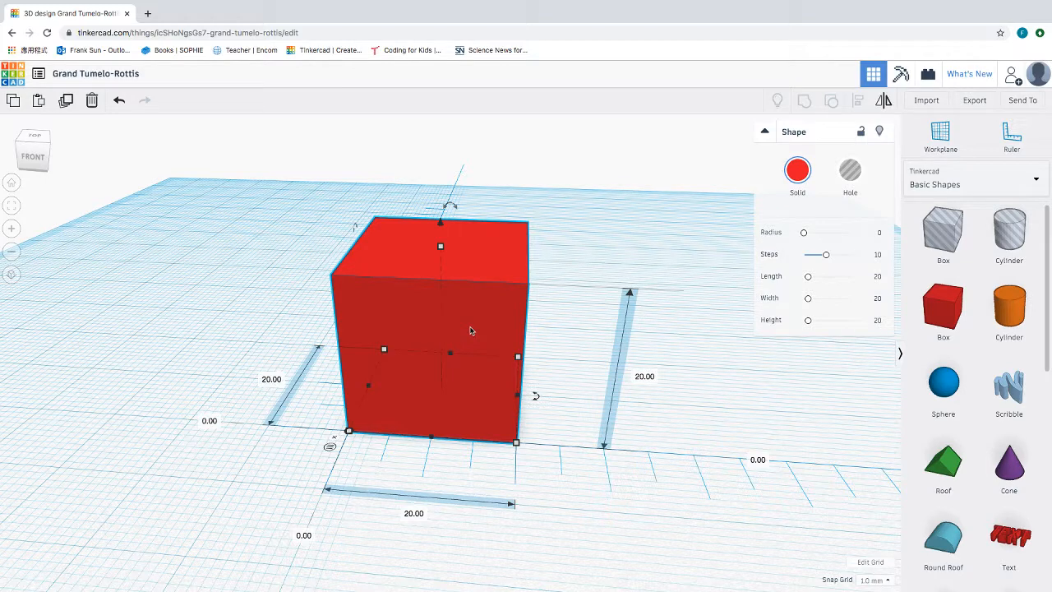
mouse_move(244, 378)
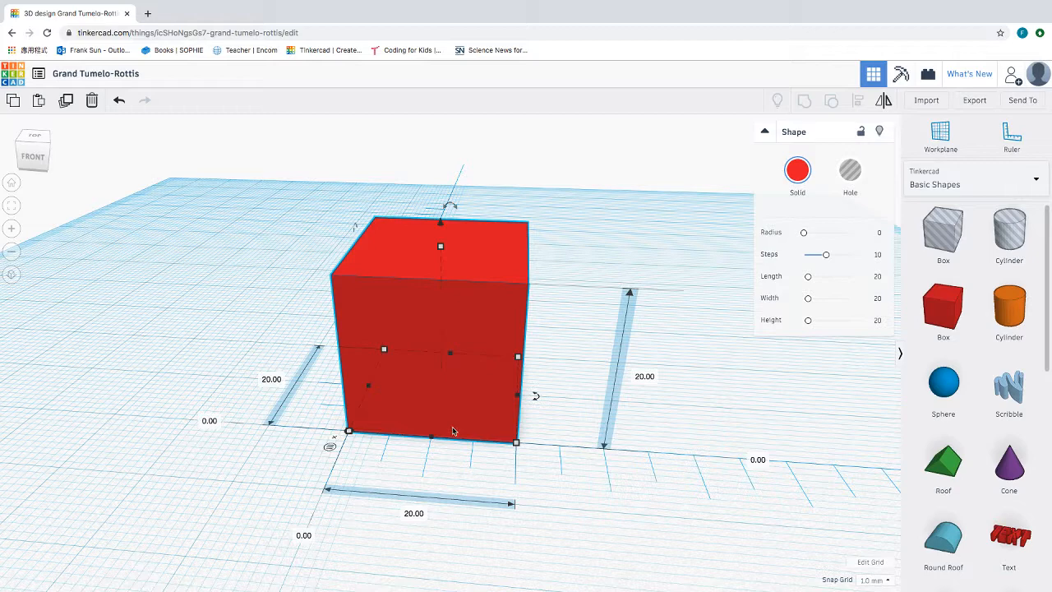
mouse_move(299, 402)
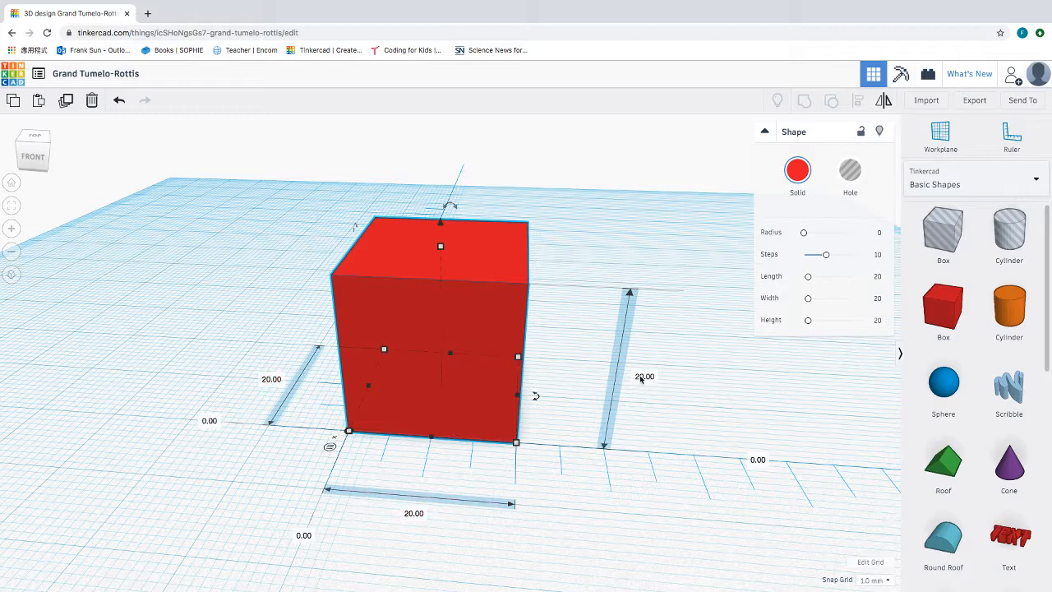
Resize the red box to 10 mm tall and 30 mm long, keeping 20 mm width
click(644, 376)
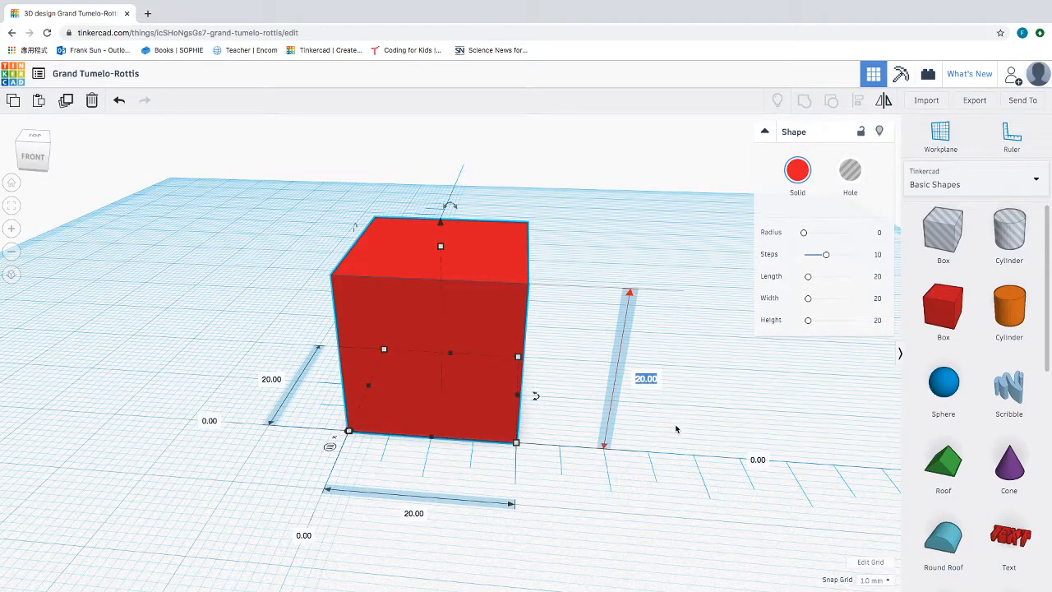
text(10)
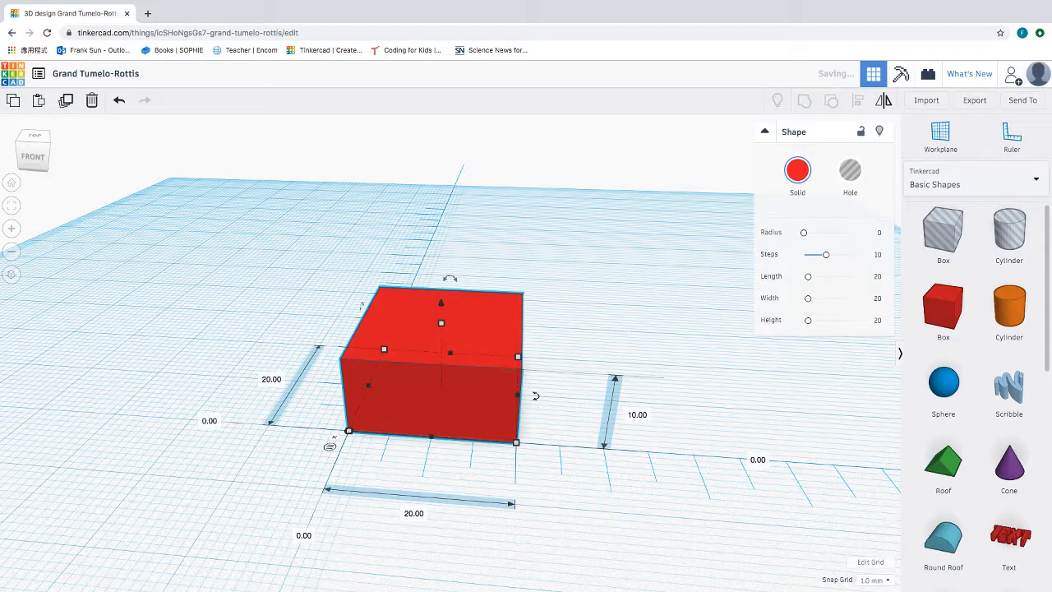
click(415, 513)
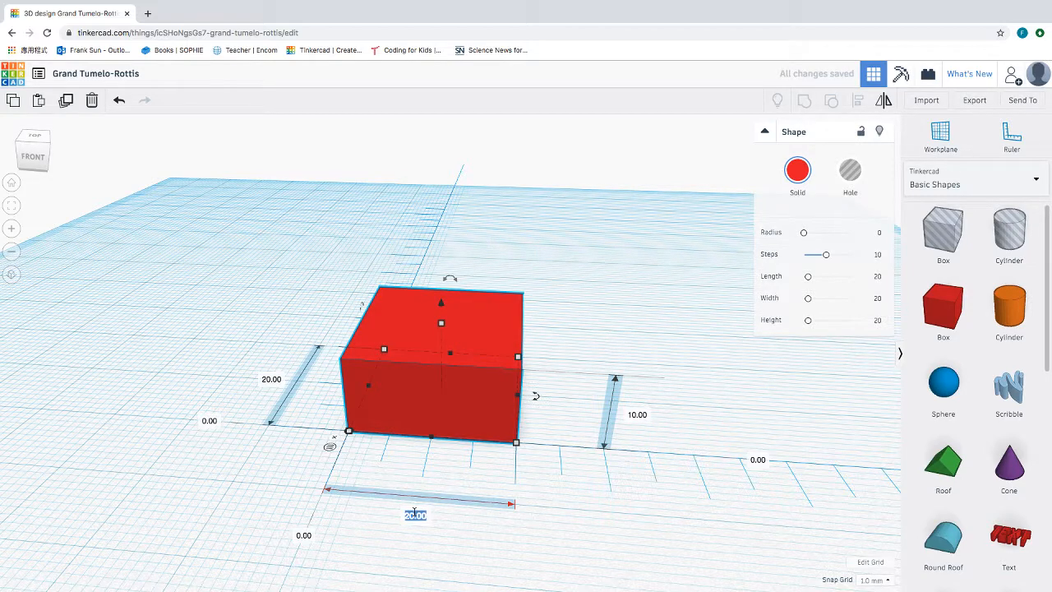
text(30)
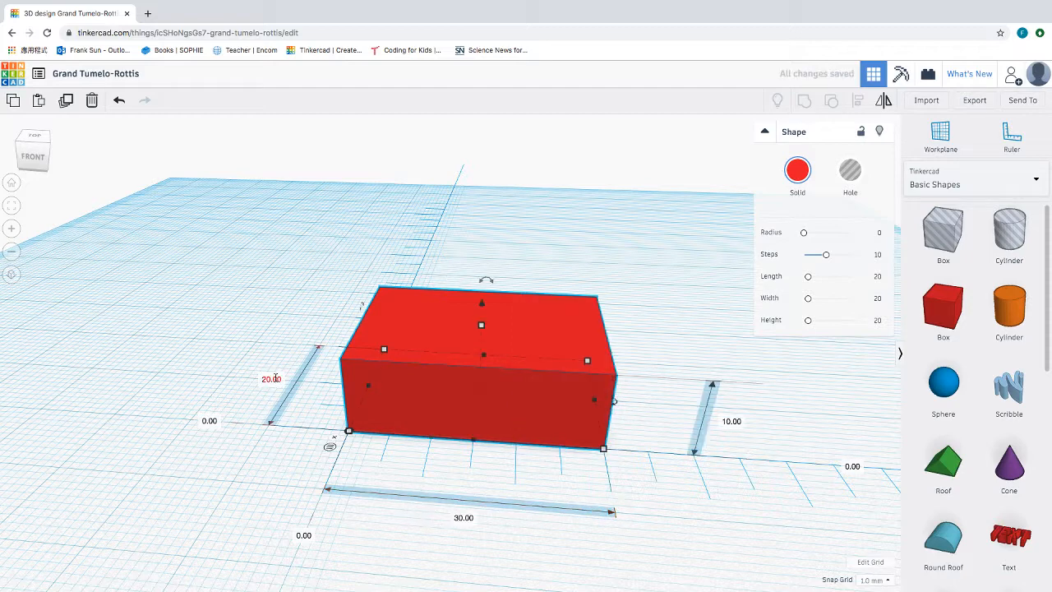
click(273, 381)
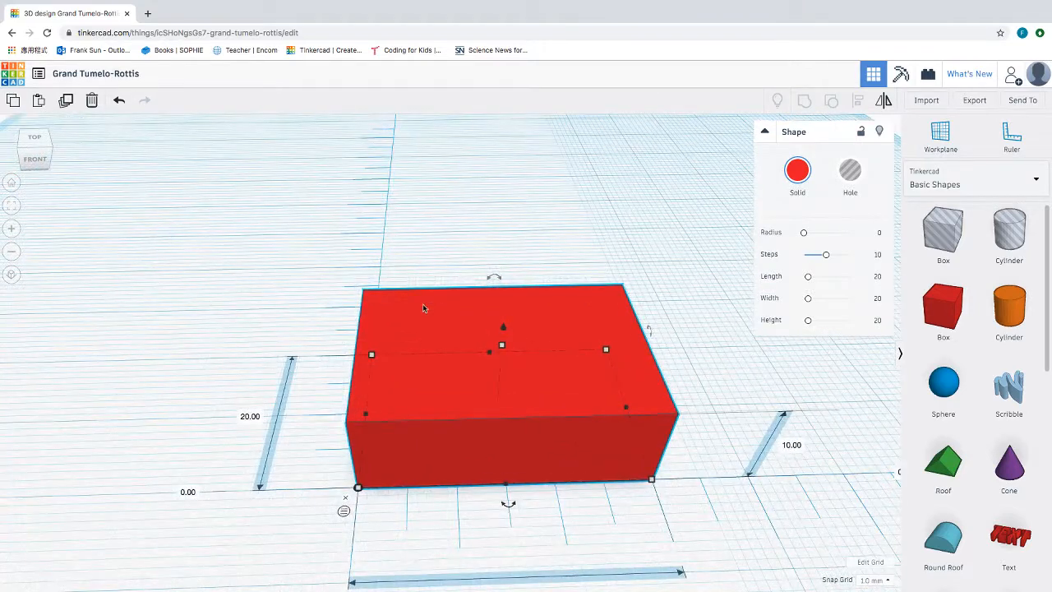
mouse_move(415, 352)
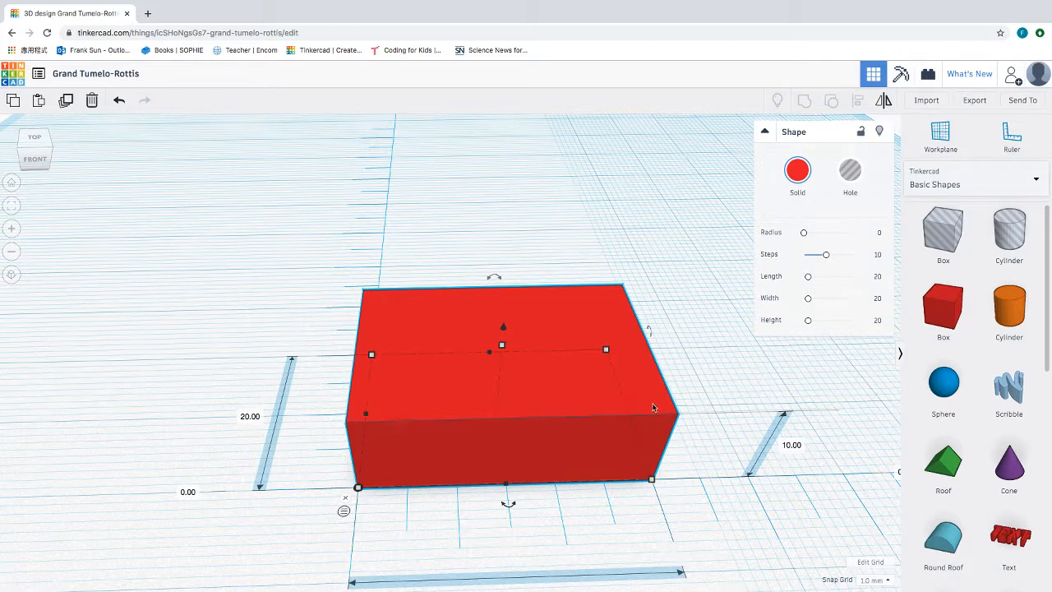
mouse_move(534, 299)
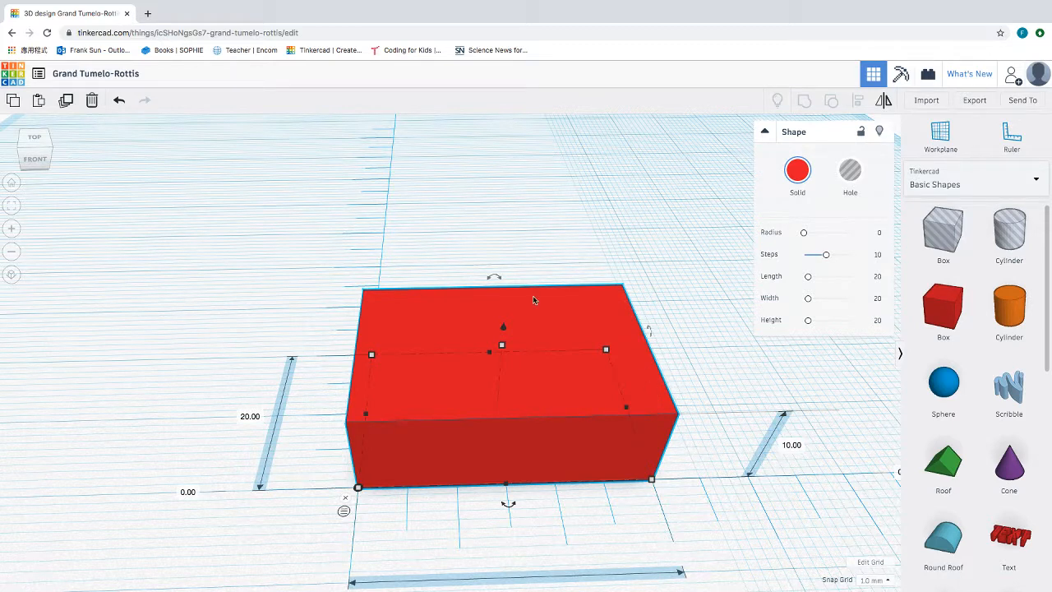
mouse_move(373, 396)
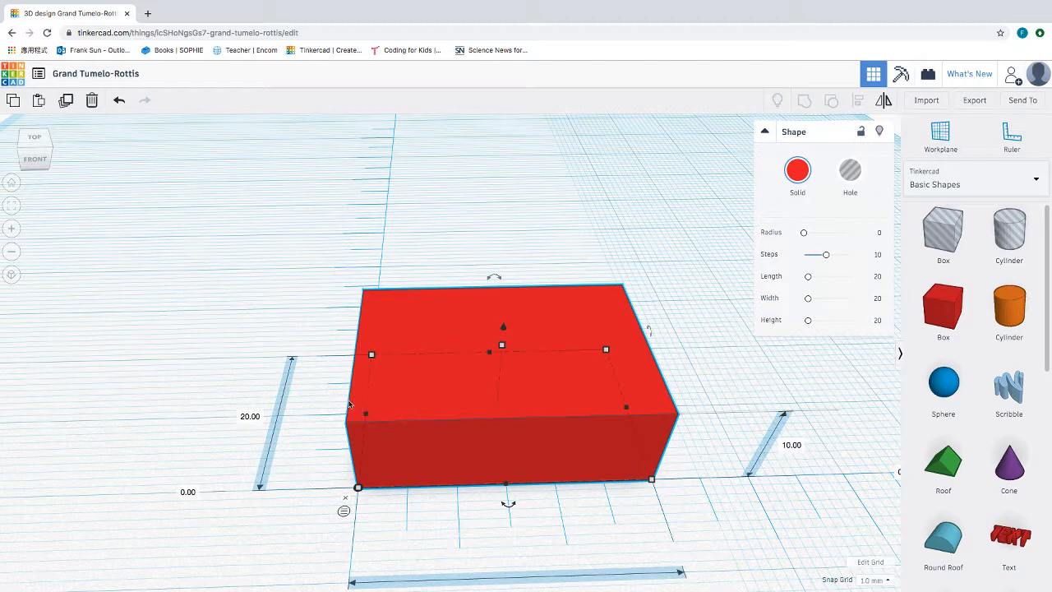
mouse_move(353, 401)
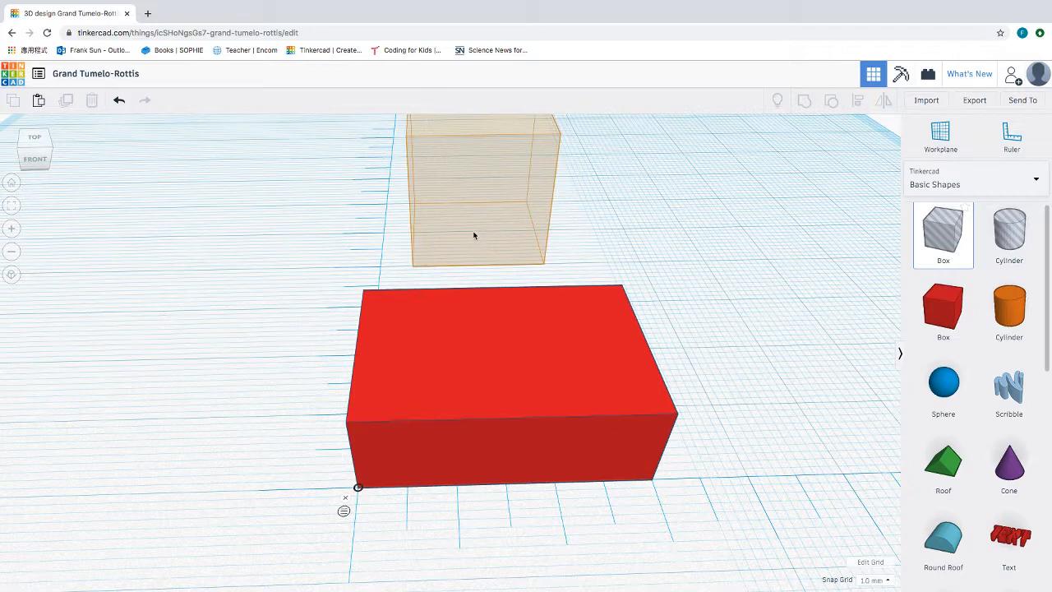
Place a hole box behind the red block and set its height to 8 mm
click(479, 189)
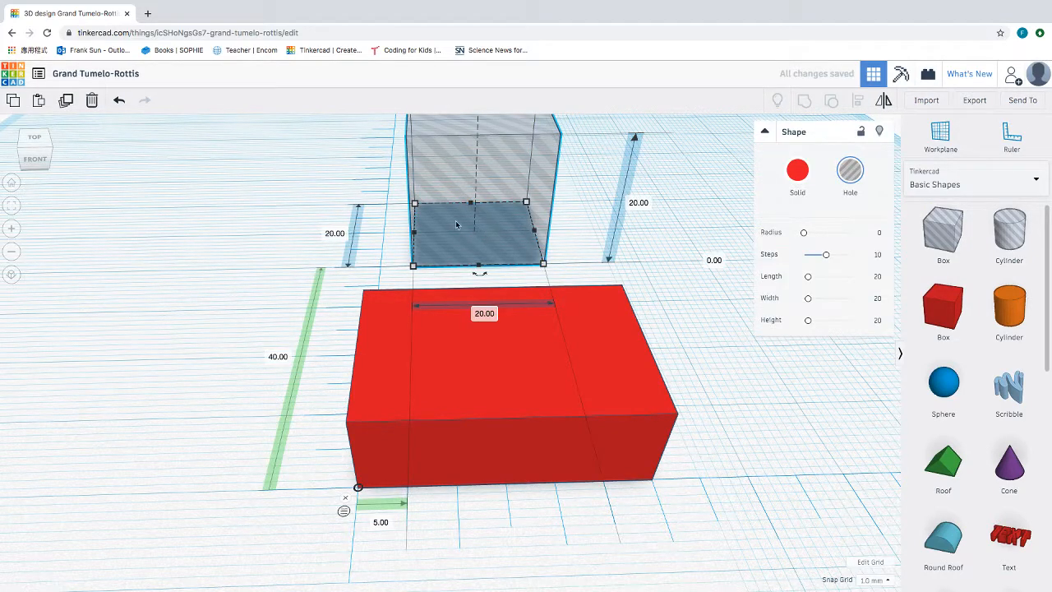
click(638, 204)
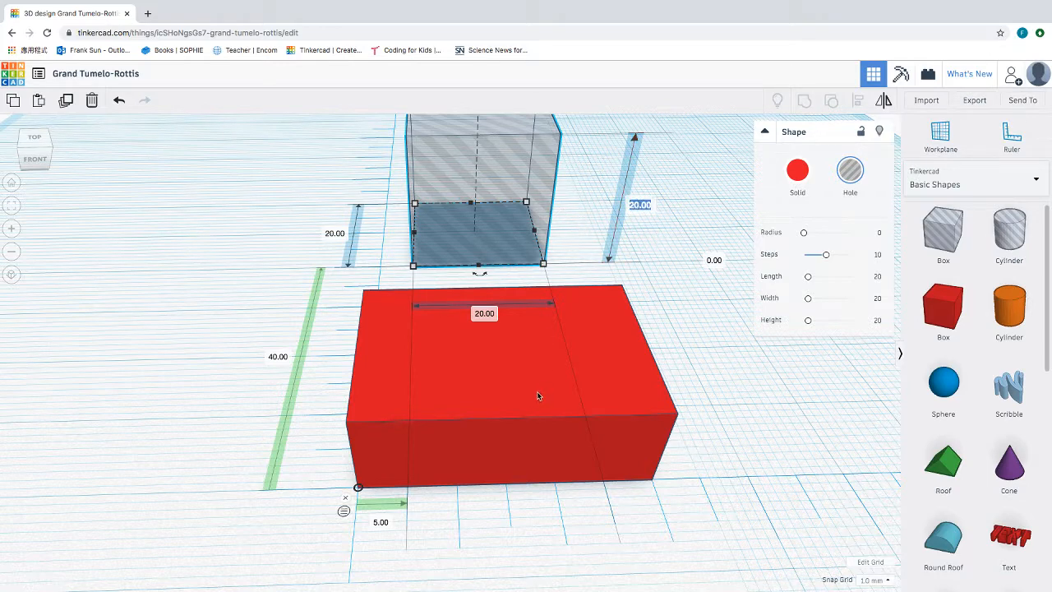
mouse_move(635, 222)
text(8)
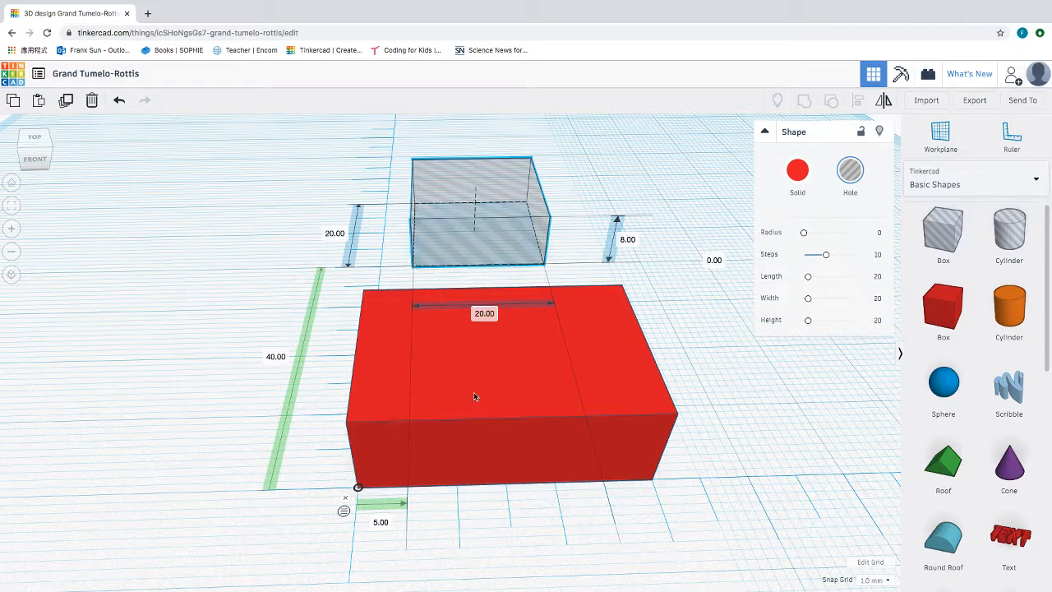
click(473, 396)
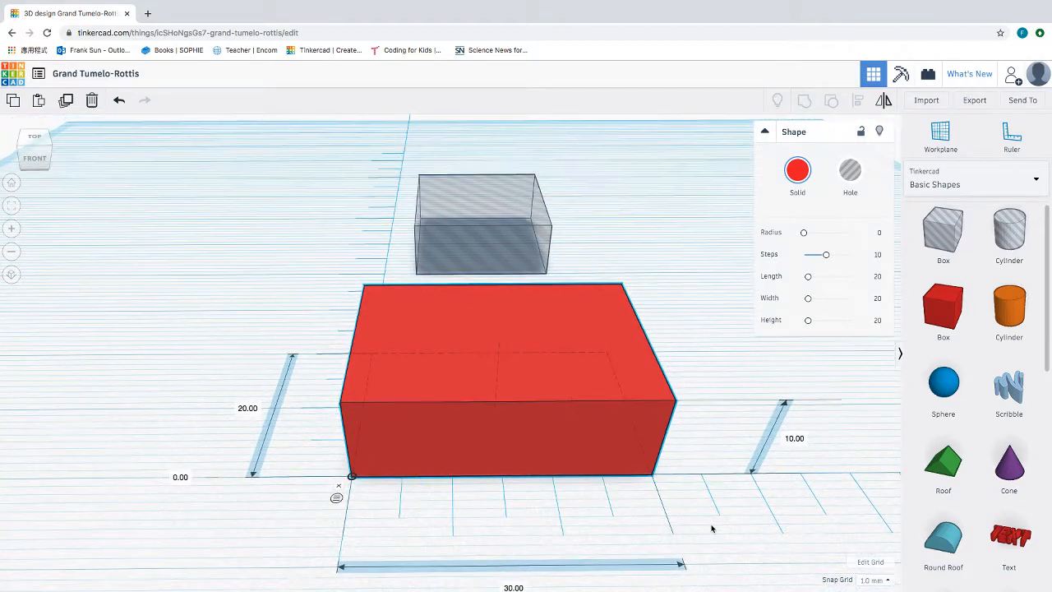
Select the red block to check its dimensions before sizing the hole
click(501, 378)
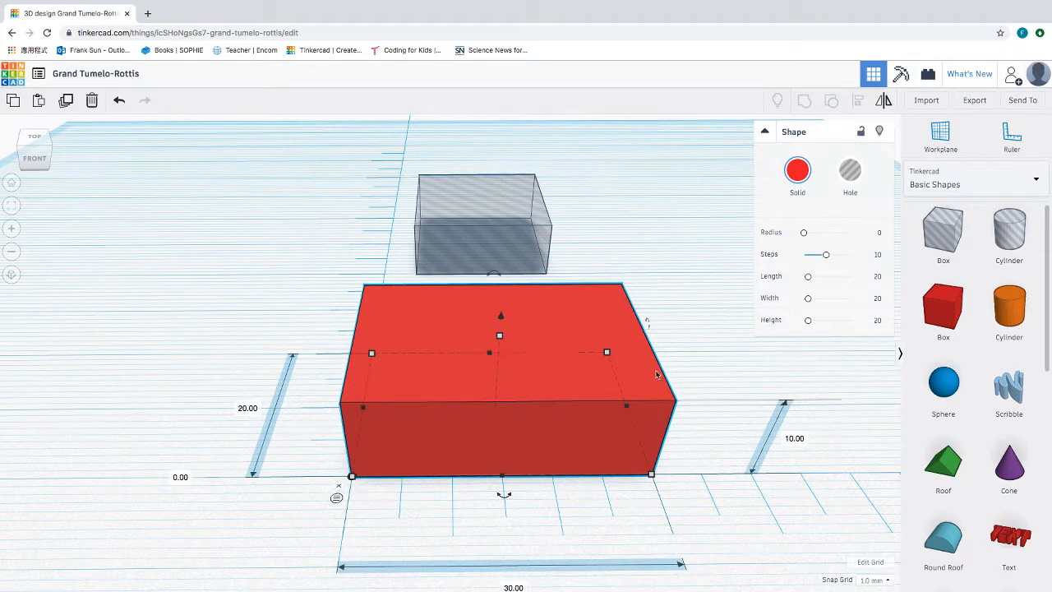
mouse_move(354, 376)
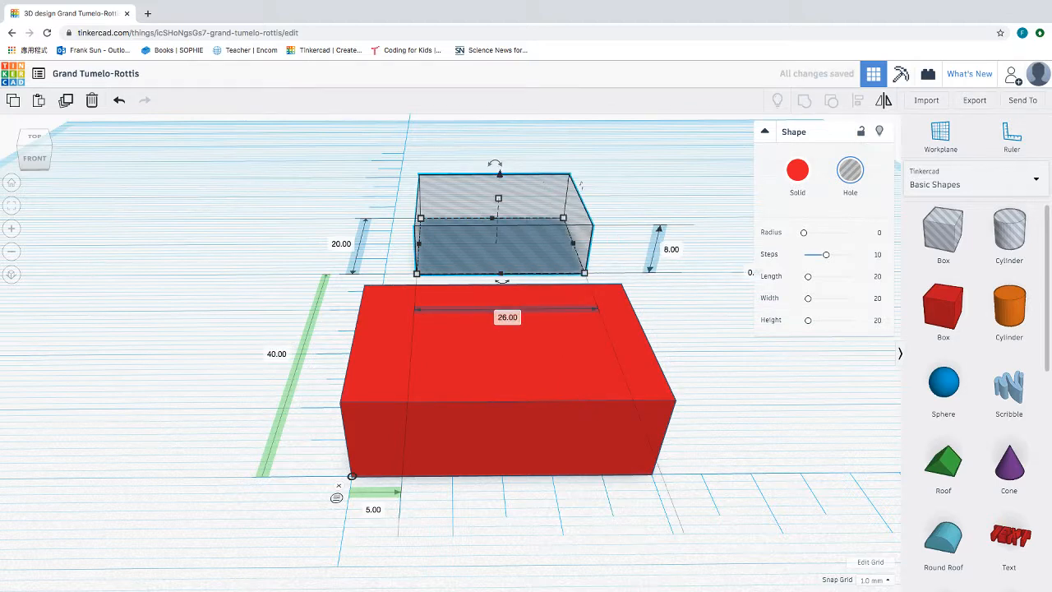
mouse_move(536, 438)
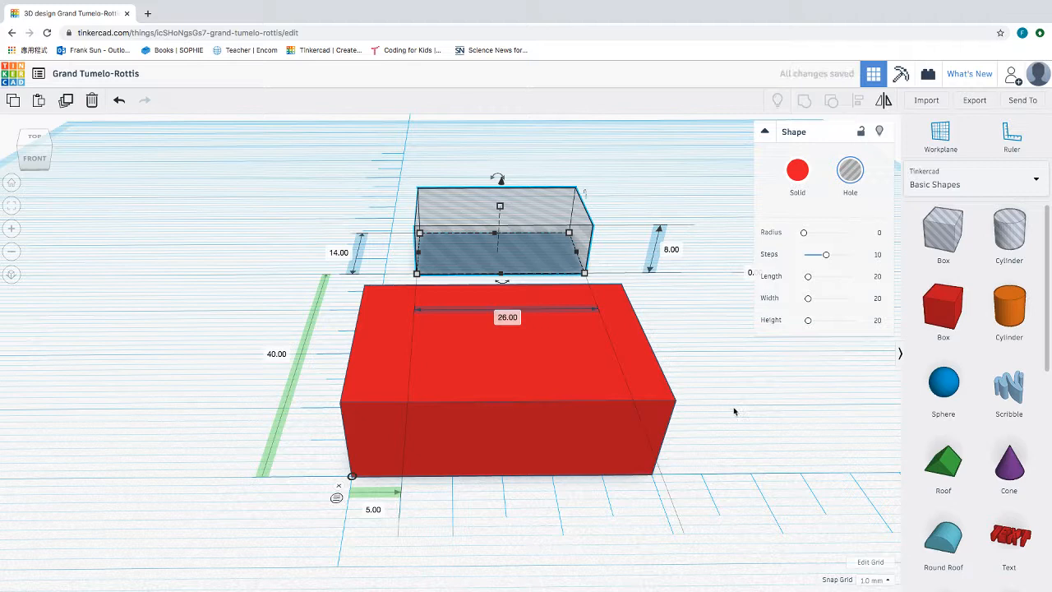
mouse_move(489, 234)
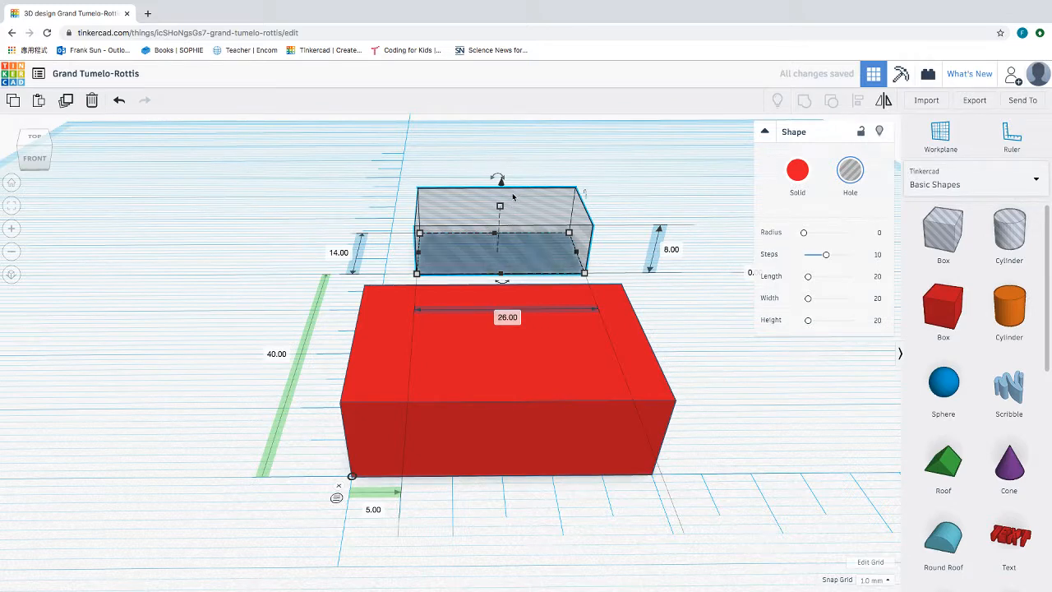
mouse_move(437, 407)
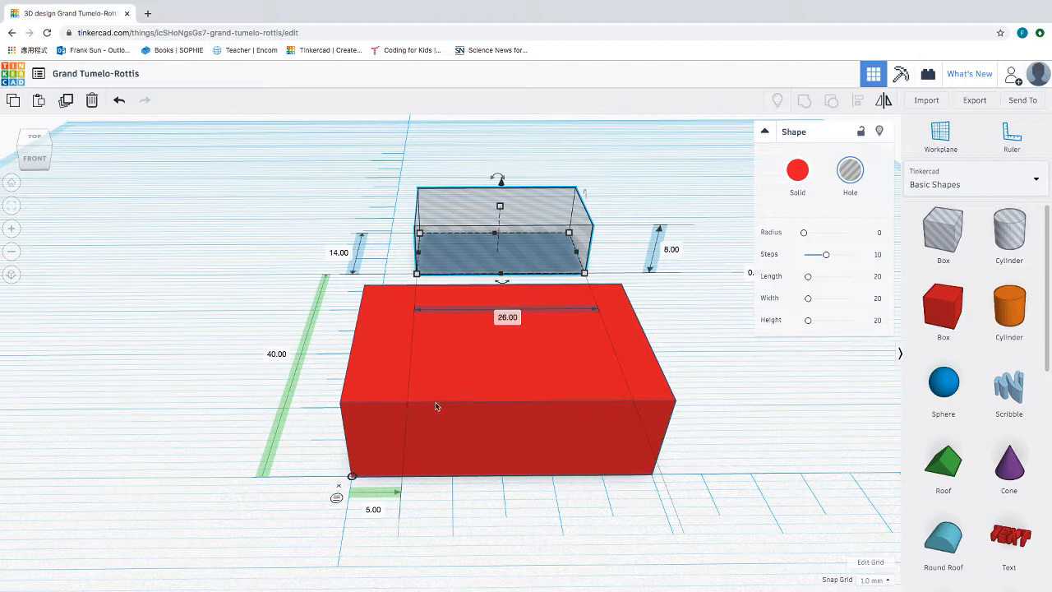
mouse_move(329, 457)
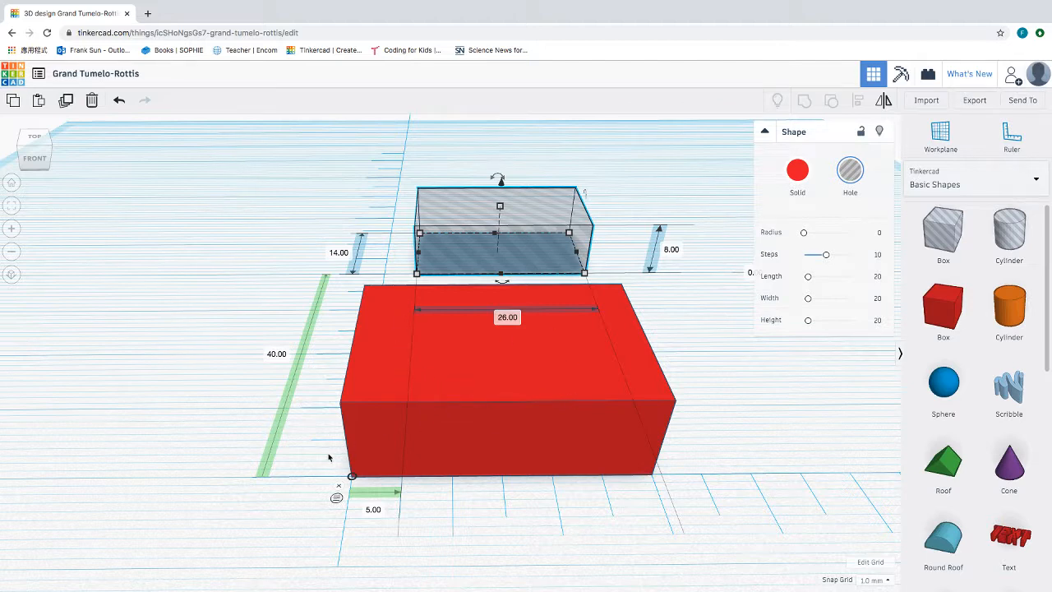
mouse_move(519, 449)
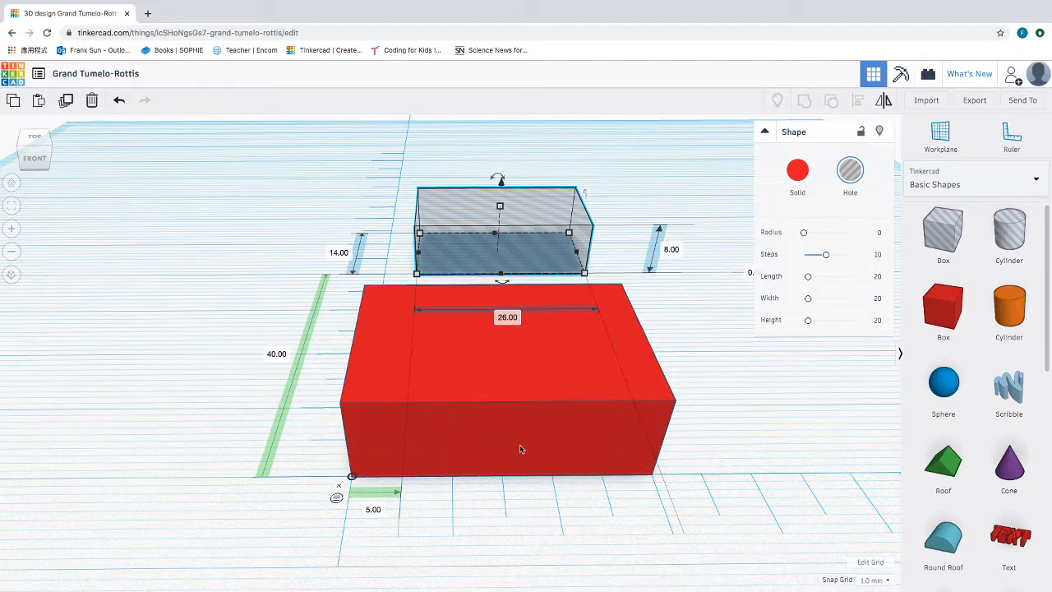
mouse_move(386, 427)
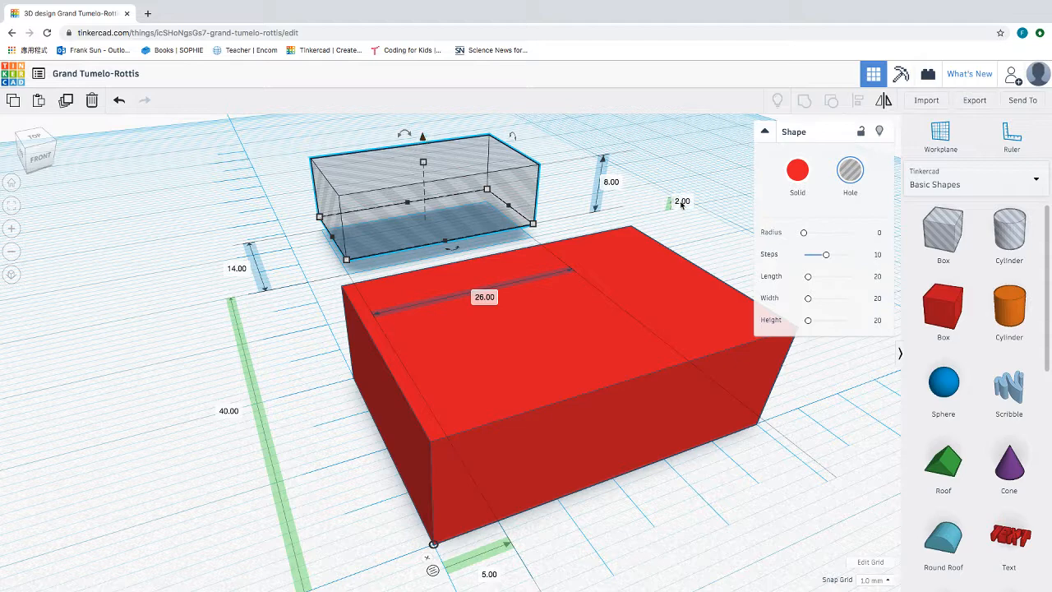
mouse_move(671, 208)
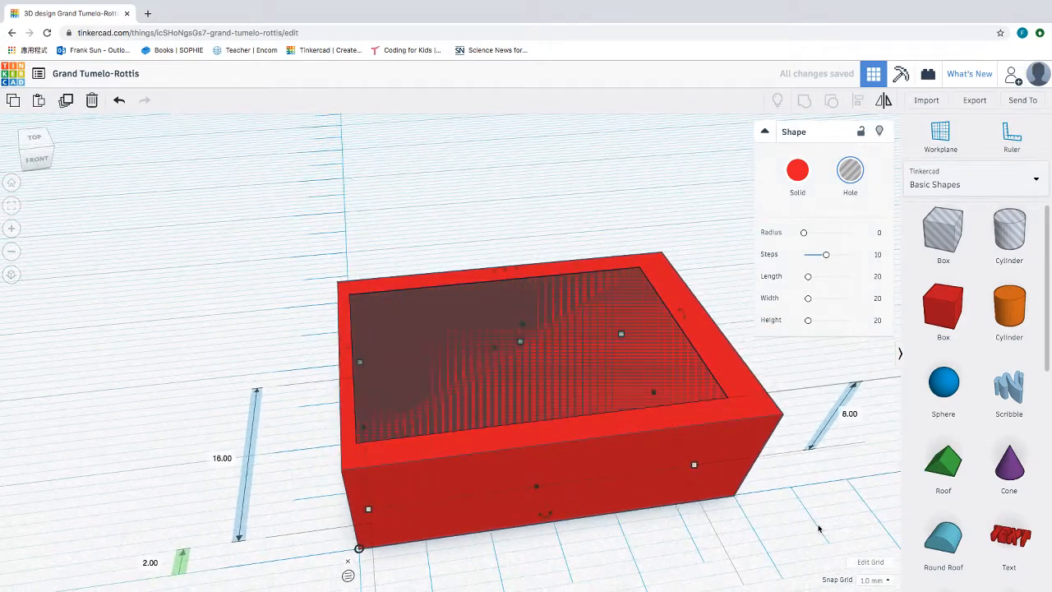
Zoom the view to check the hole sits 2 mm inside the block's edges
scroll(down, 3)
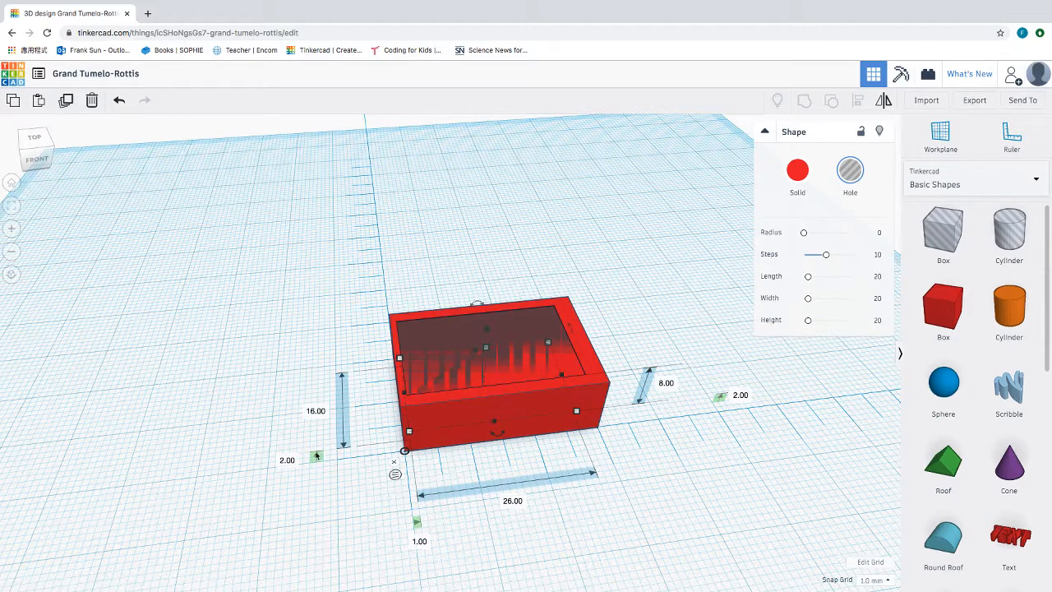
mouse_move(414, 524)
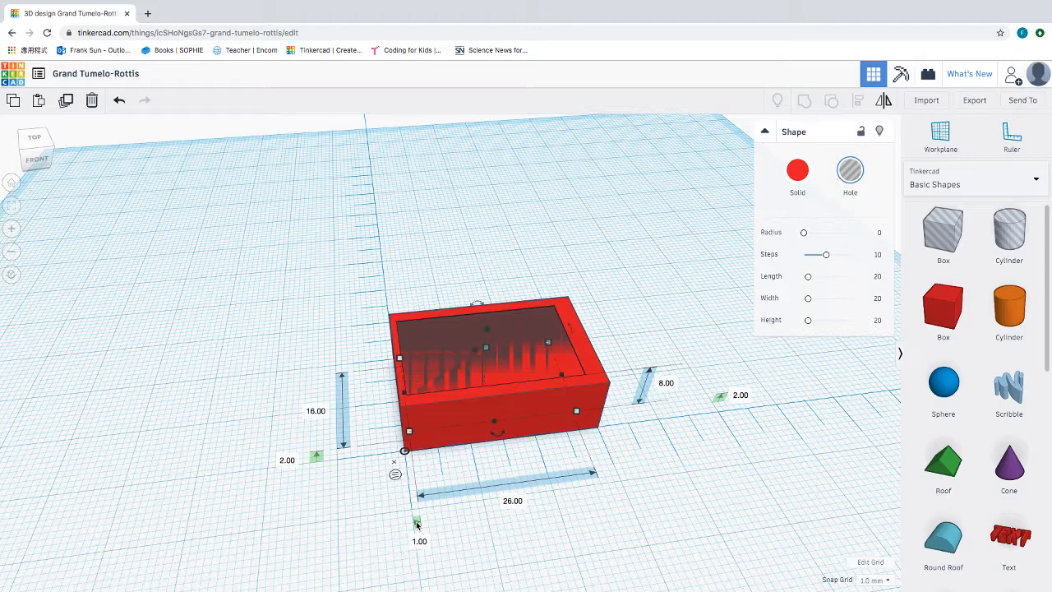
mouse_move(311, 261)
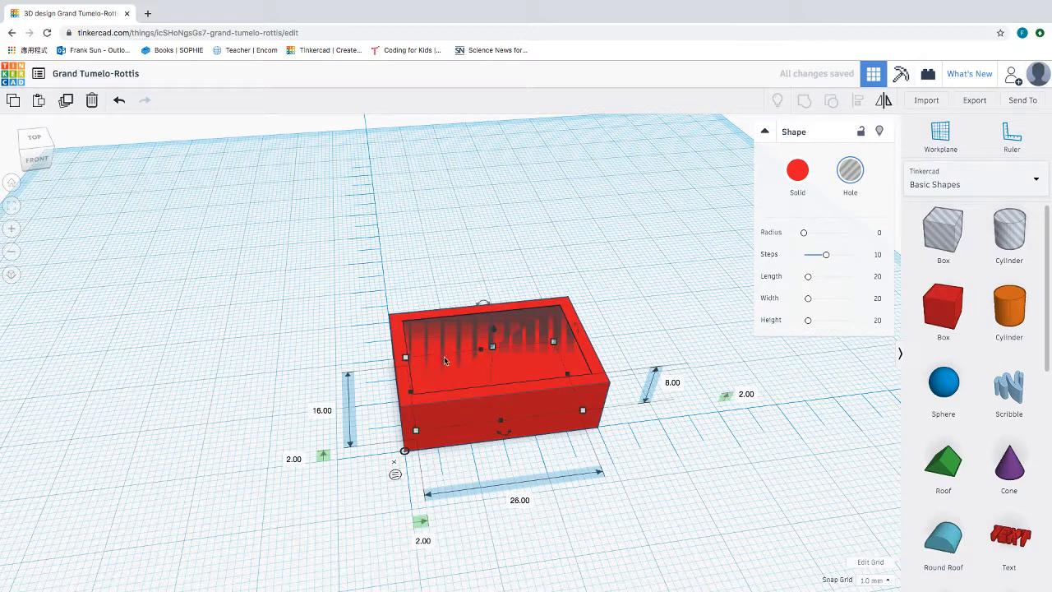
mouse_move(414, 529)
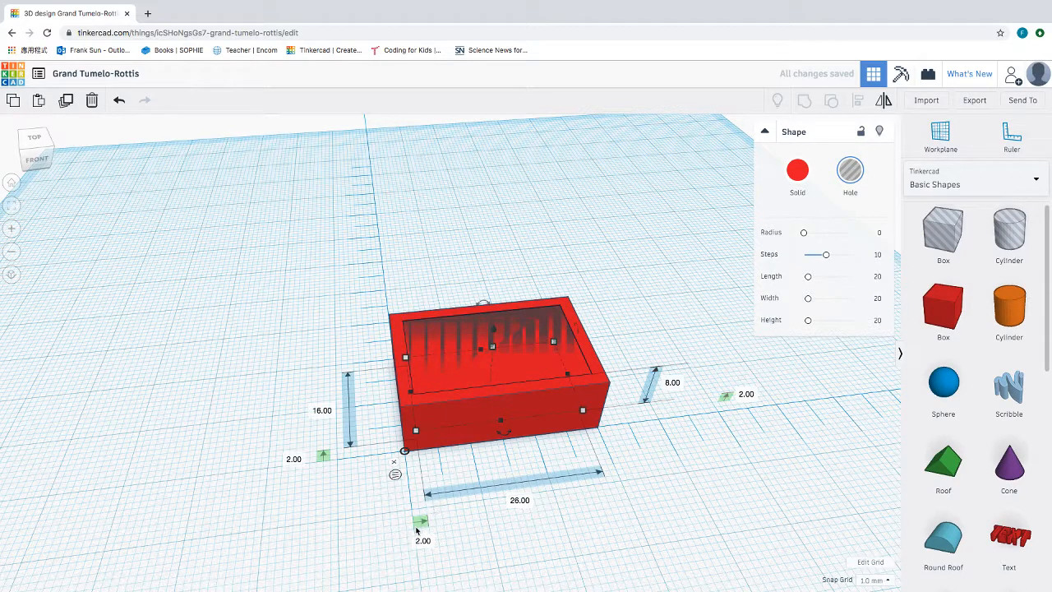
mouse_move(609, 302)
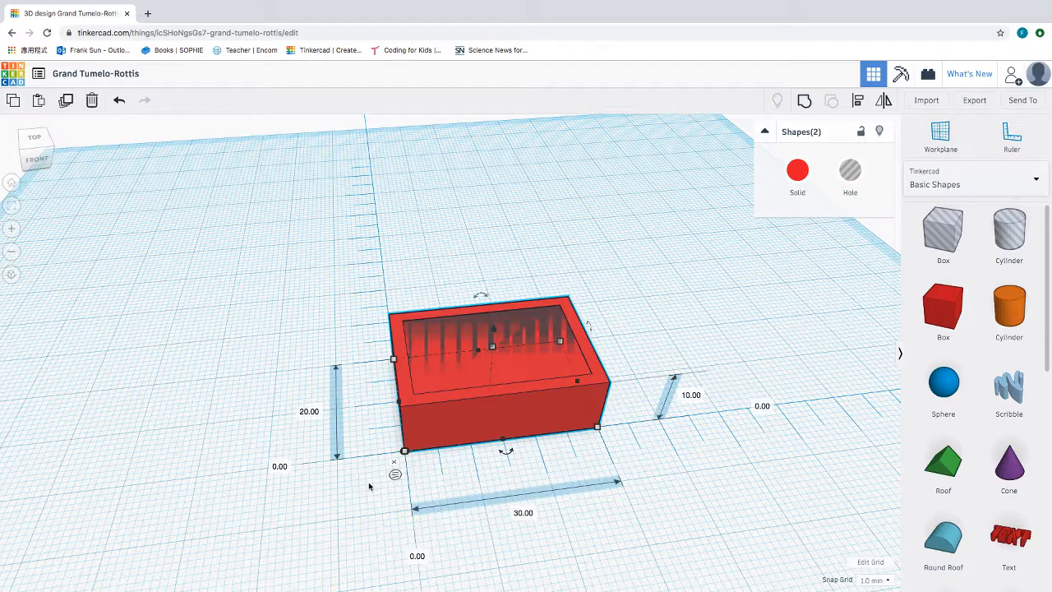
mouse_move(641, 338)
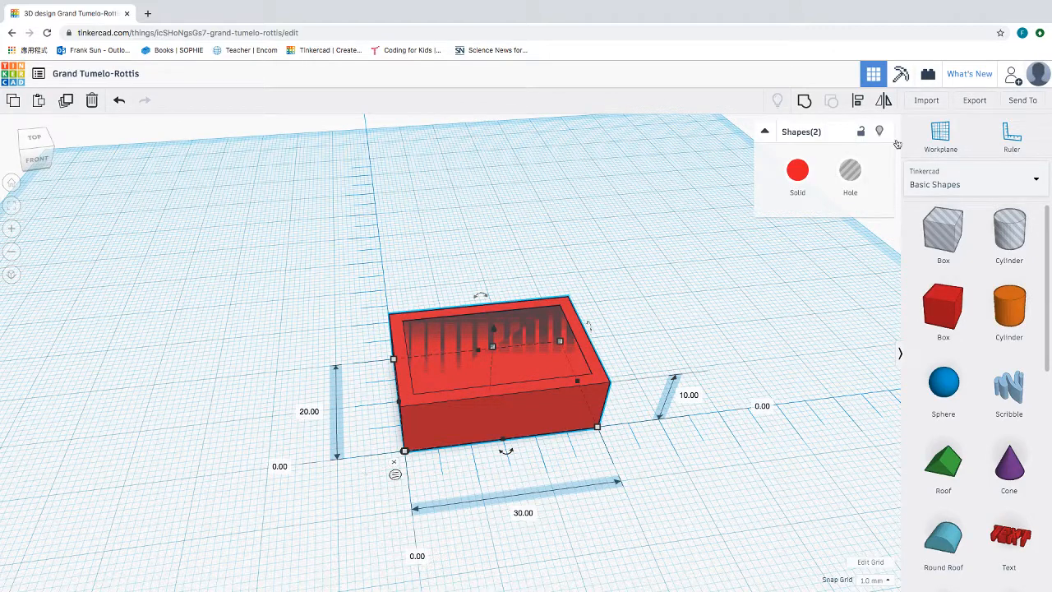
mouse_move(786, 141)
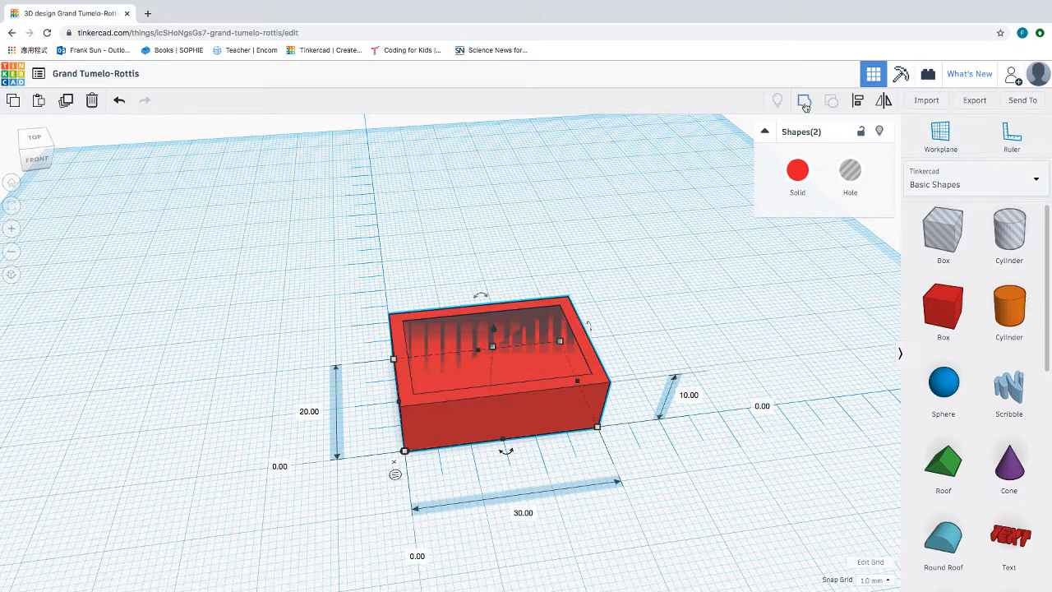
mouse_move(804, 100)
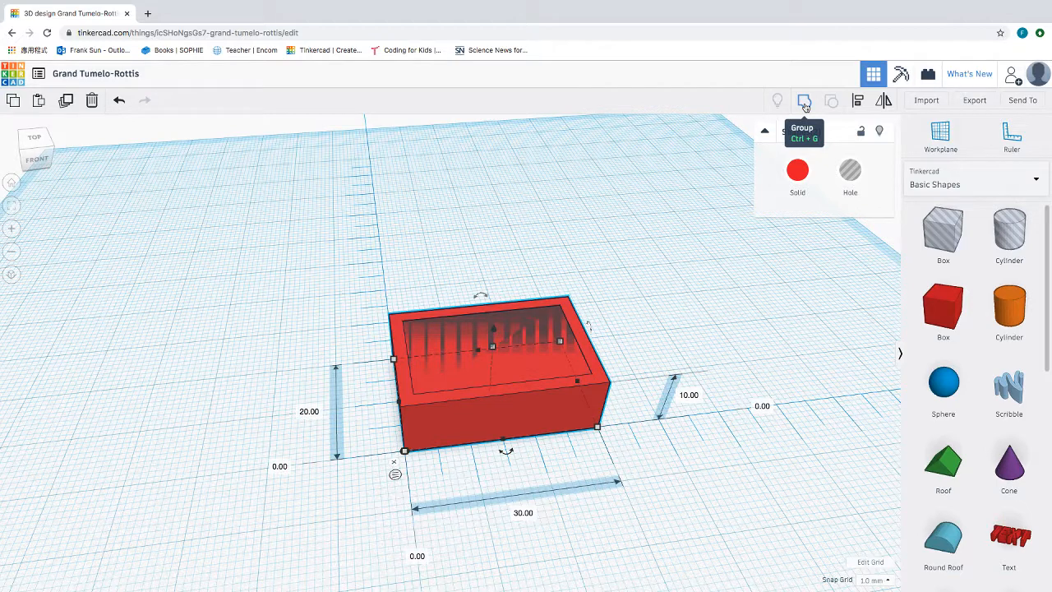
Group the red block and hole into one open-top hollow box
click(804, 101)
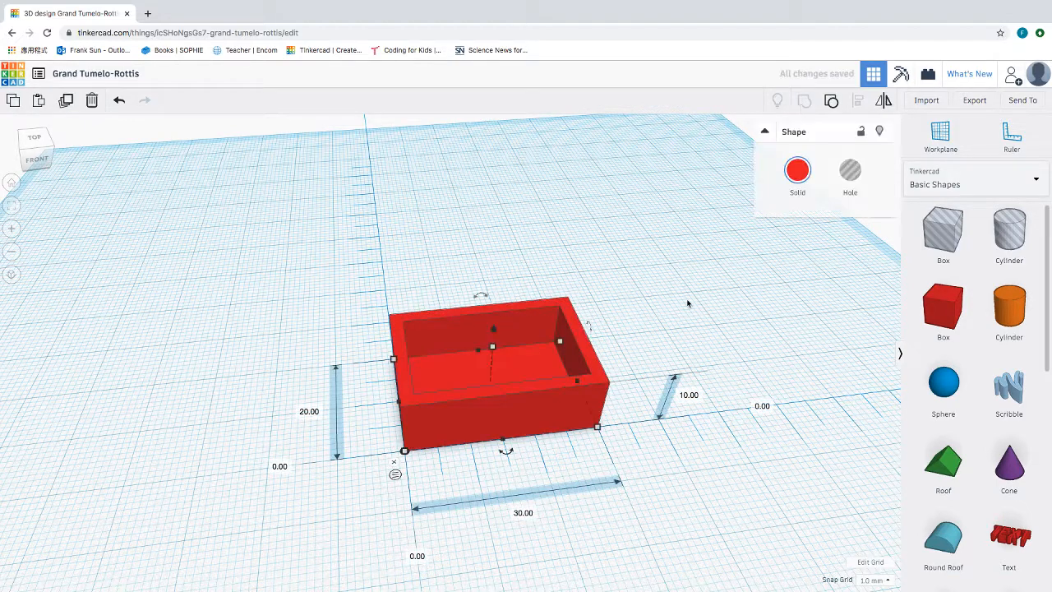
click(493, 370)
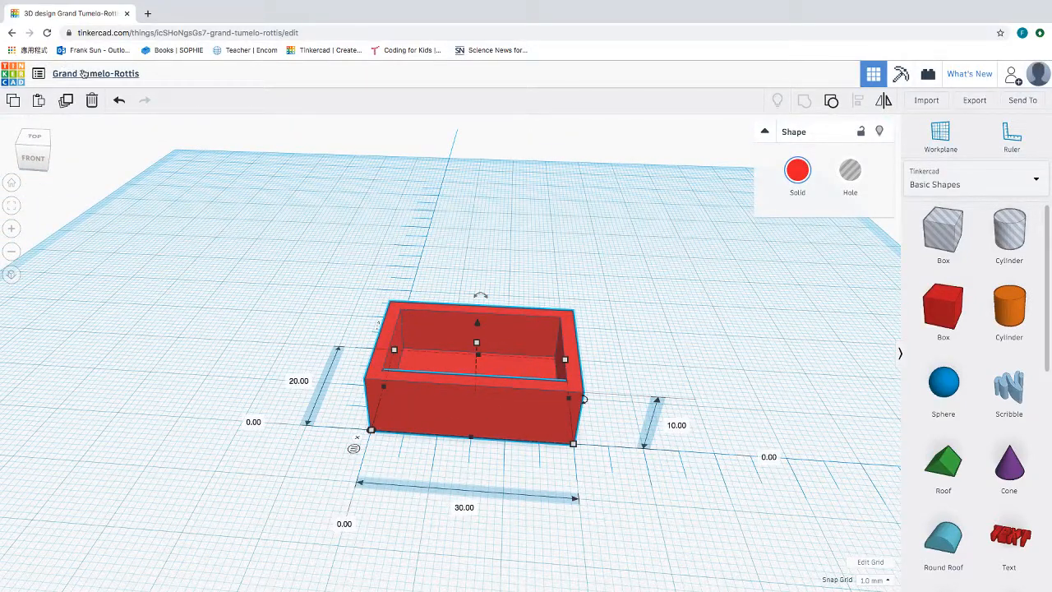
Rename the design from Grand Tumelo-Rottis to Box
click(95, 72)
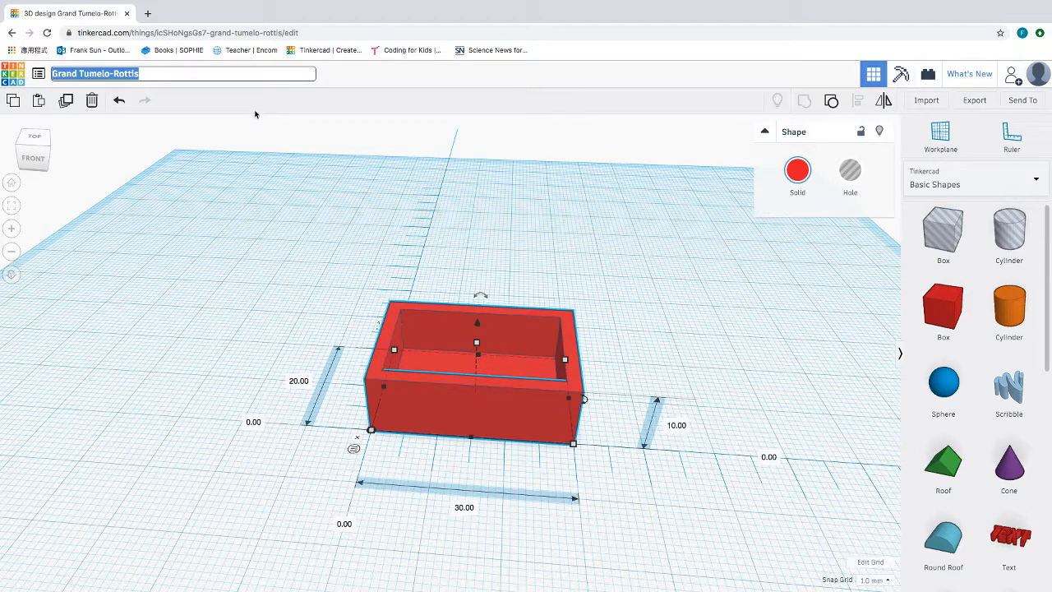
text(Box)
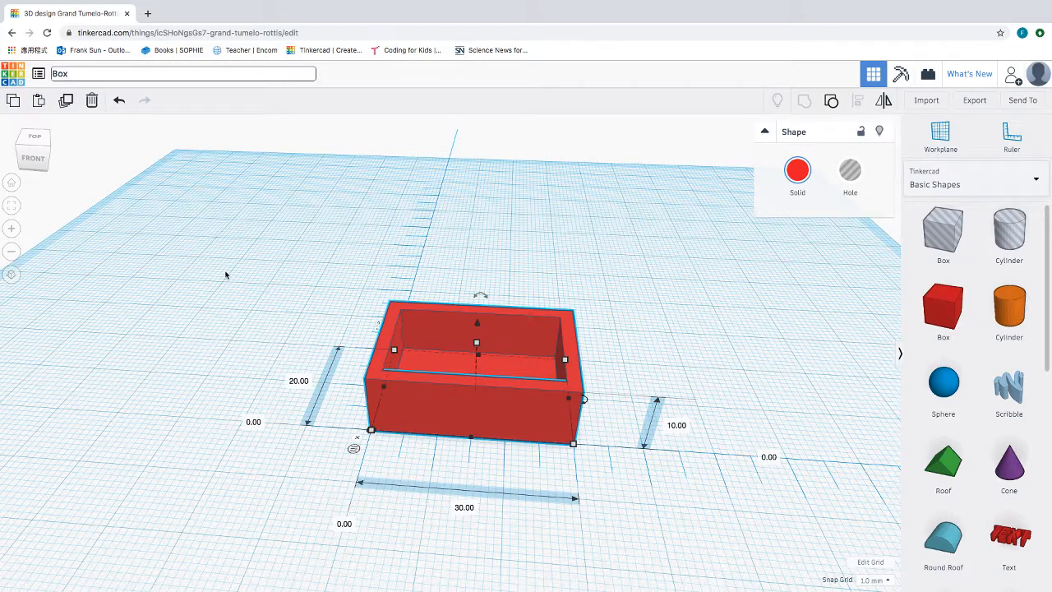
mouse_move(222, 292)
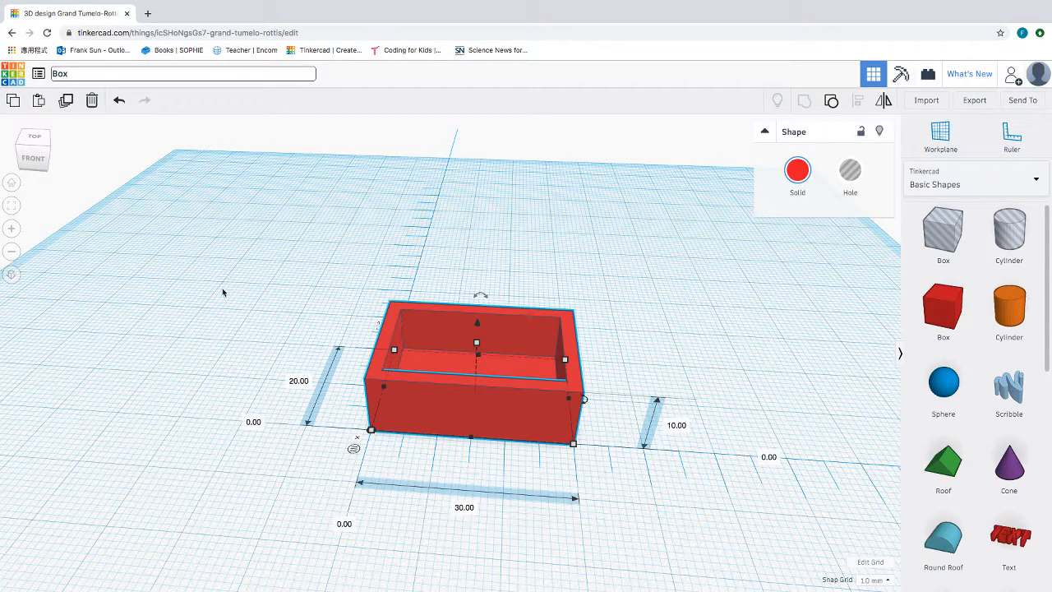
mouse_move(227, 370)
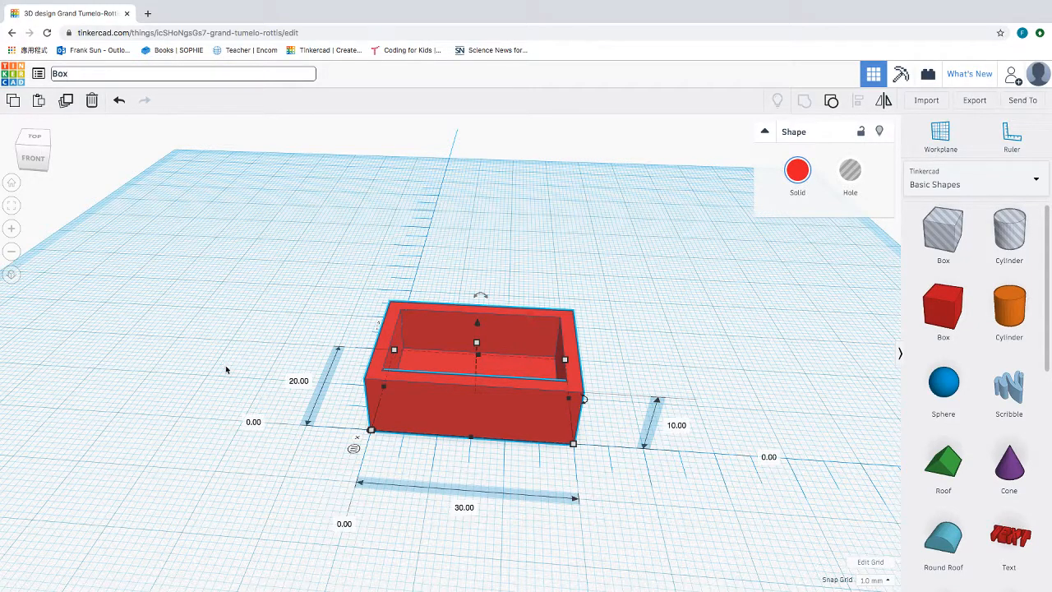